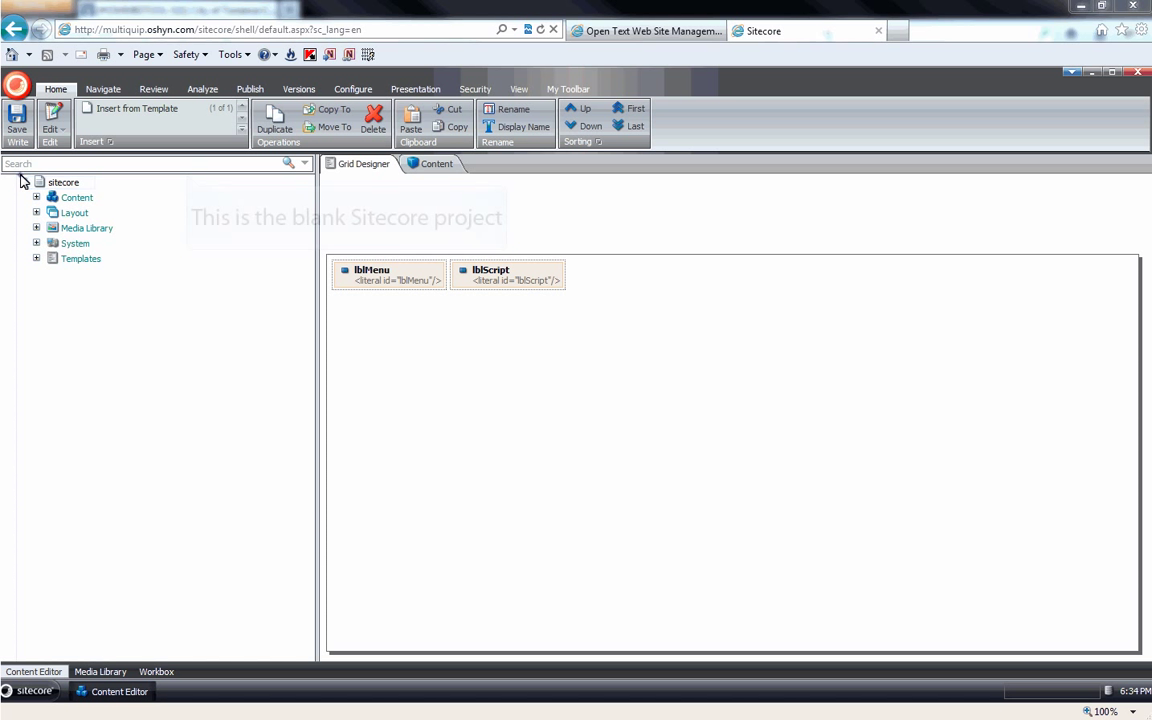
Expand the Content, Layout, Sublayouts and Common template folders in Sitecore's blank project tree.
left_click(36, 197)
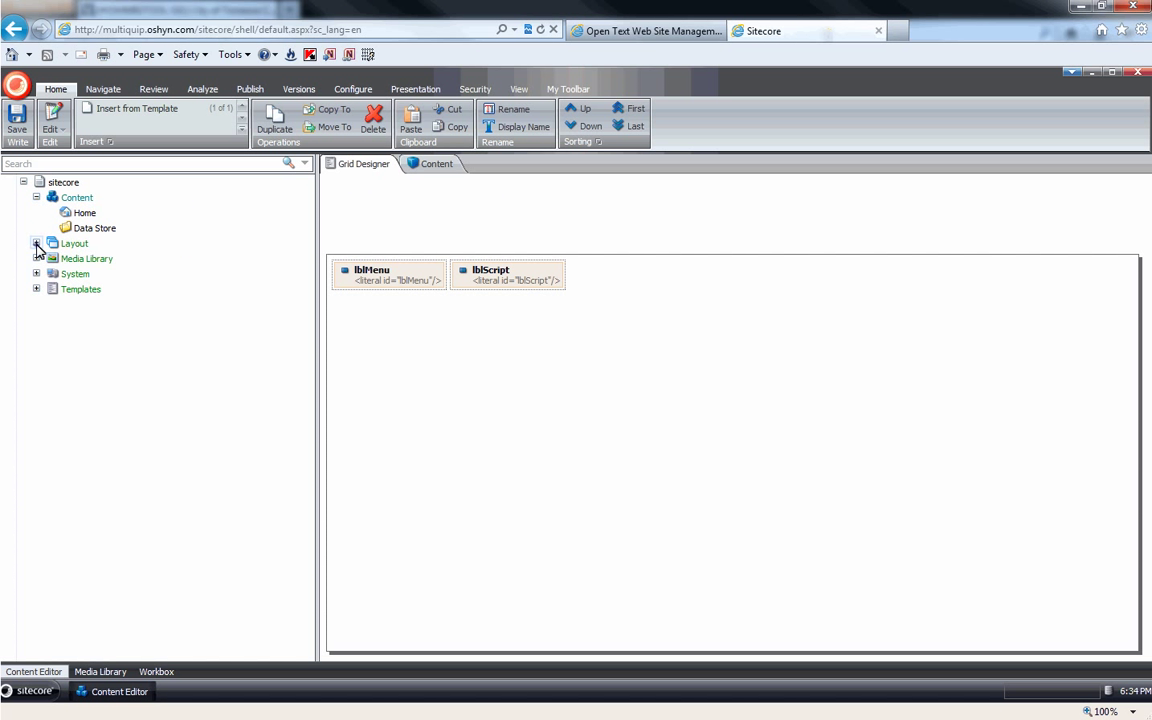
left_click(37, 243)
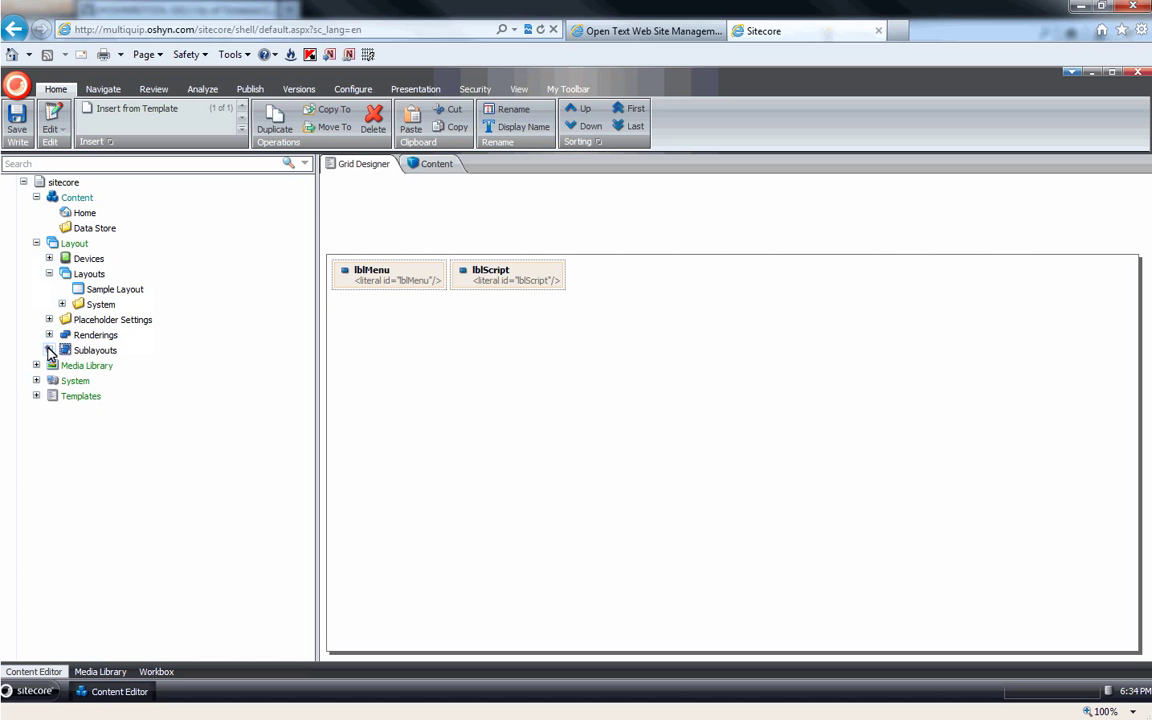
left_click(85, 212)
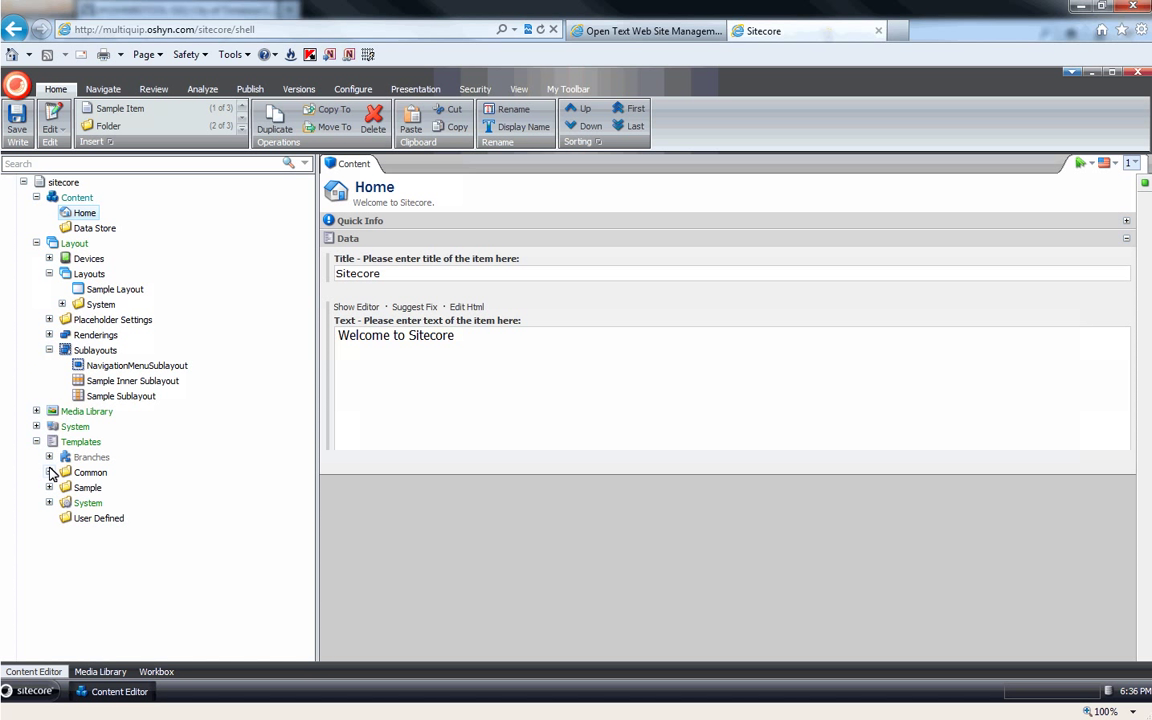
left_click(49, 472)
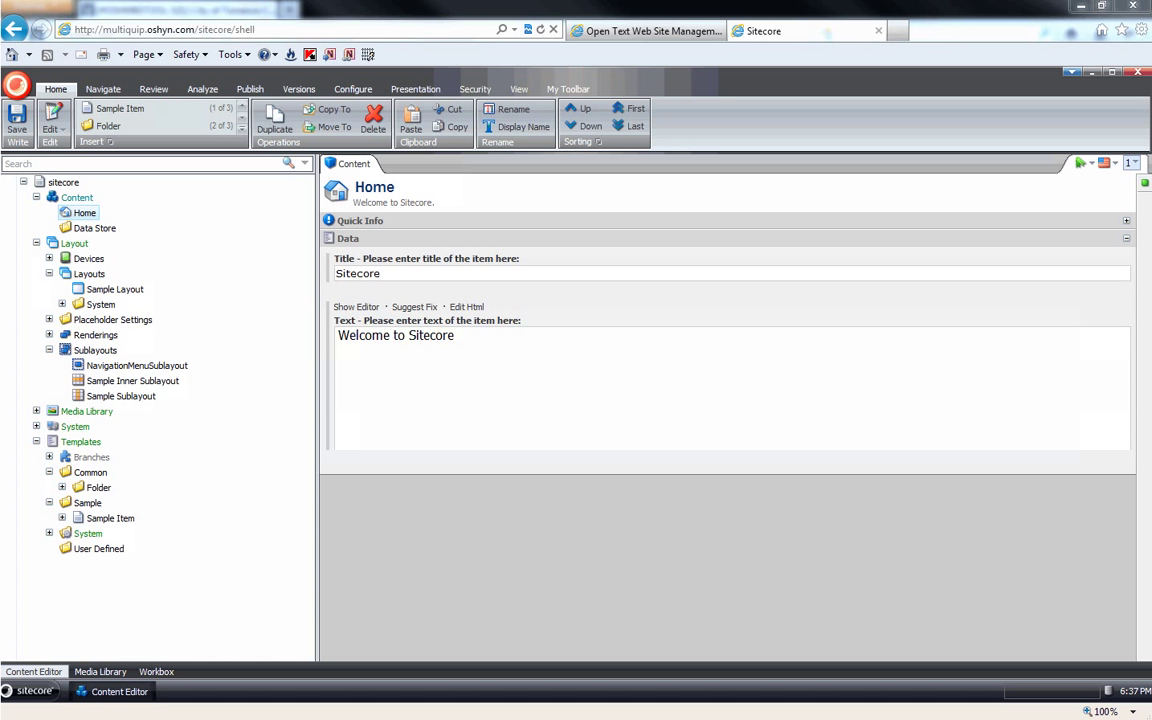
left_click(645, 31)
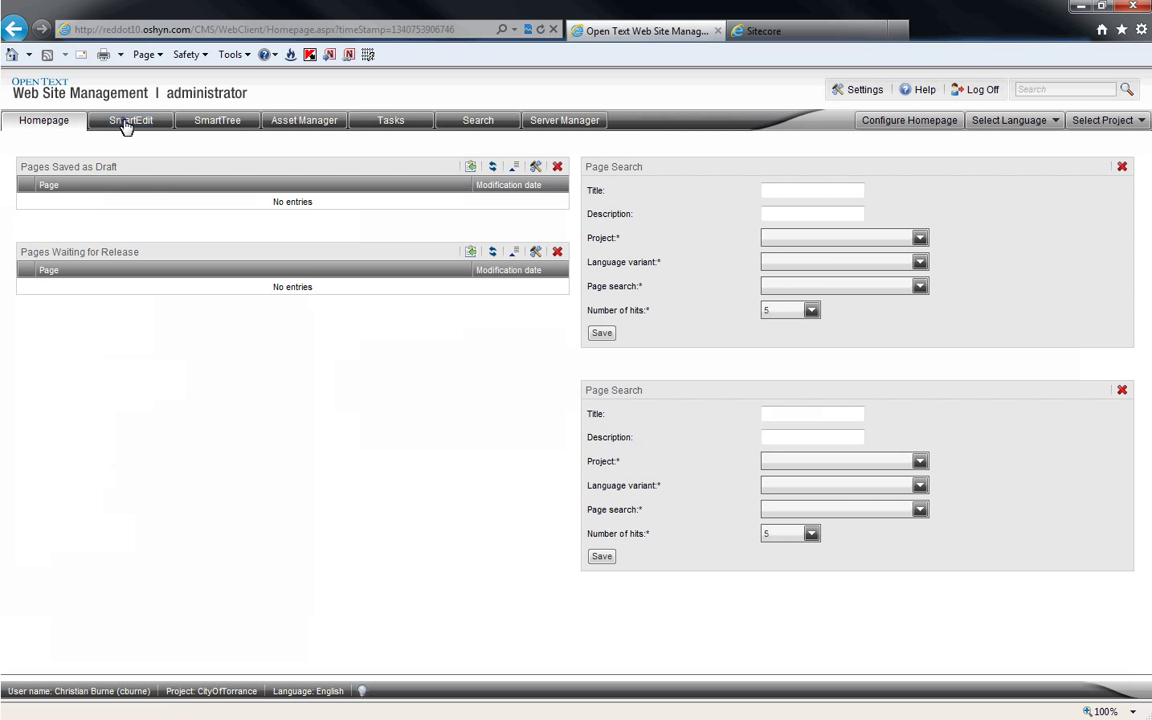
Load the CityOfTorrance site in SmartEdit and select the Residents edit marker.
left_click(130, 120)
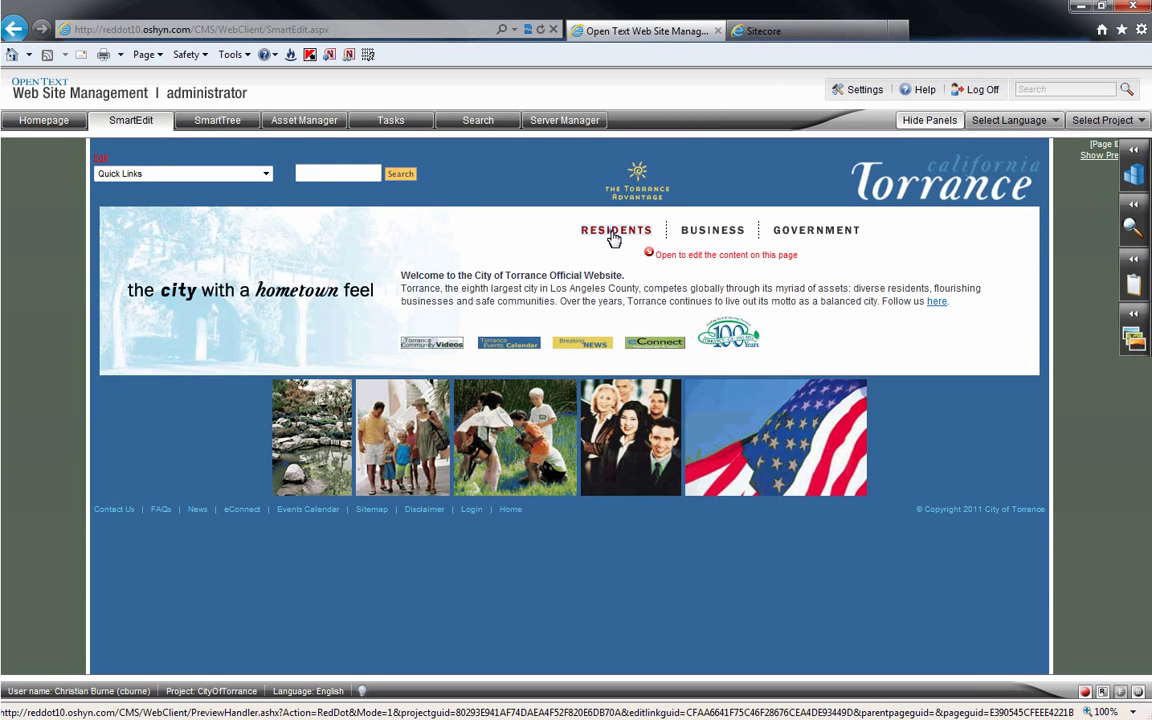
left_click(615, 230)
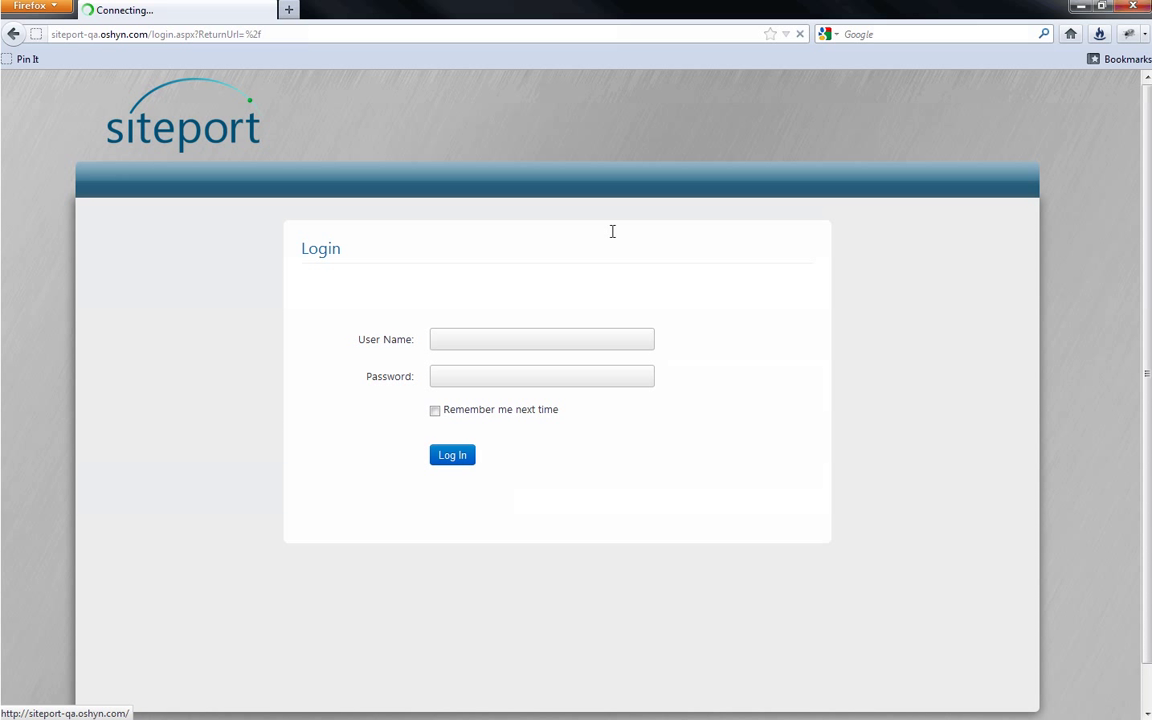
Log in to Siteport as admin.
left_click(541, 339)
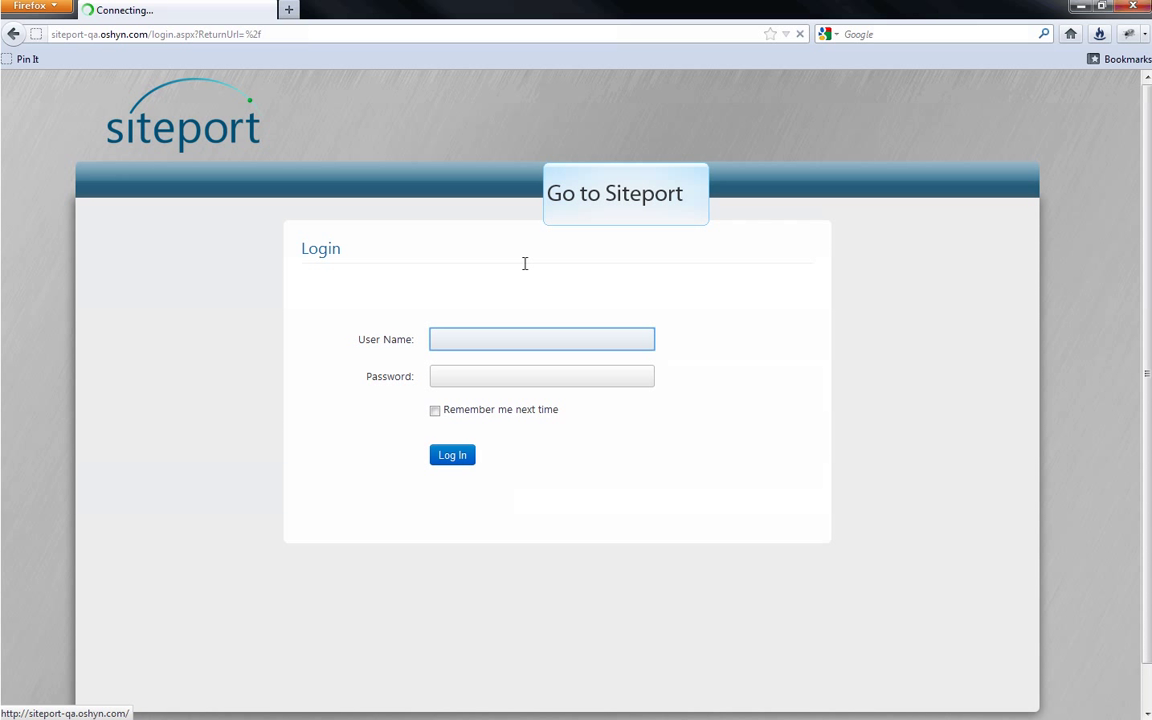
type("admin")
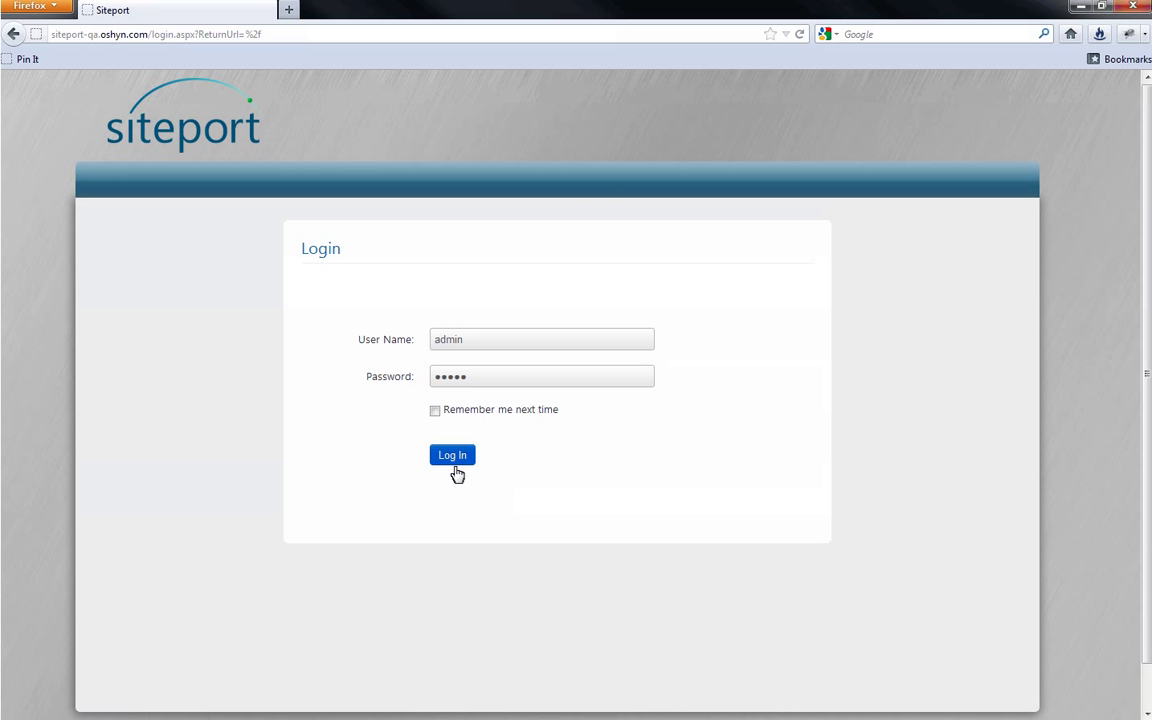
left_click(452, 455)
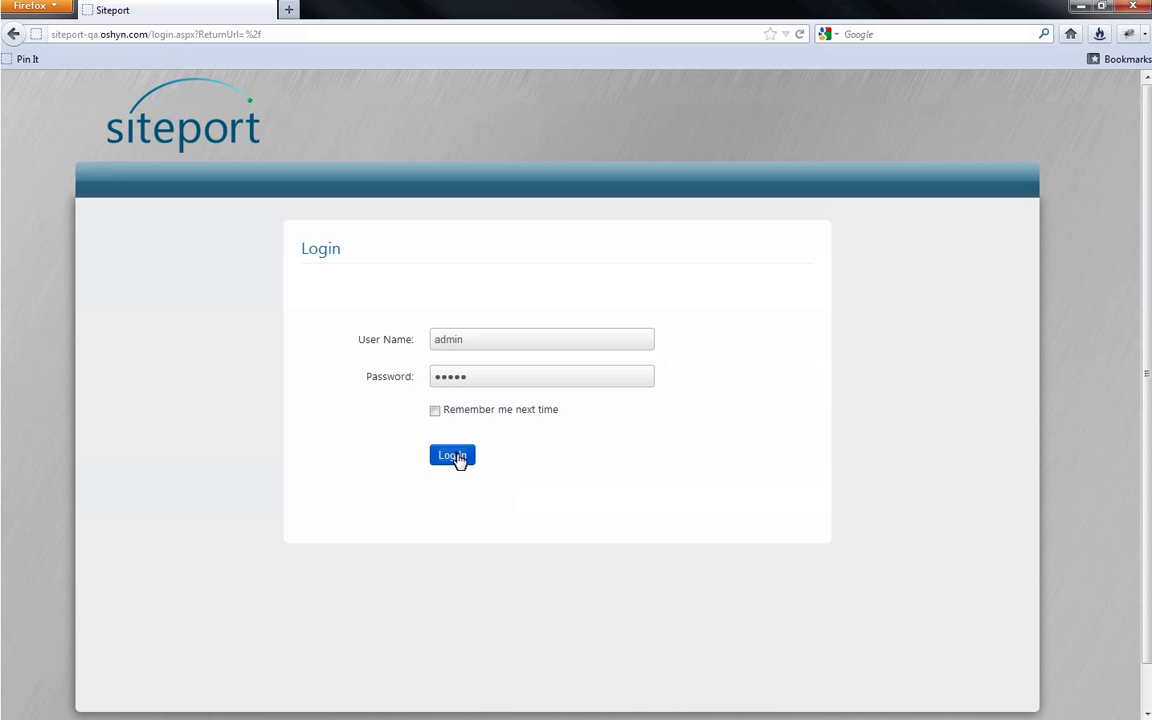
left_click(452, 455)
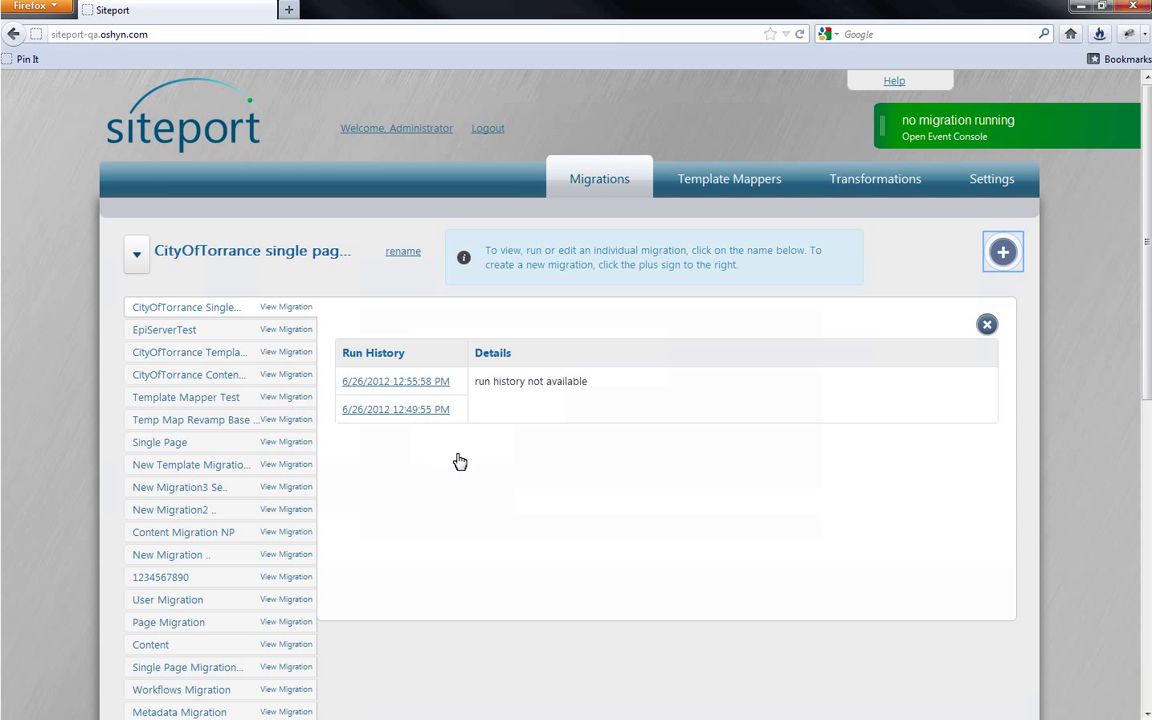
mouse_move(890, 401)
type("Templates migration")
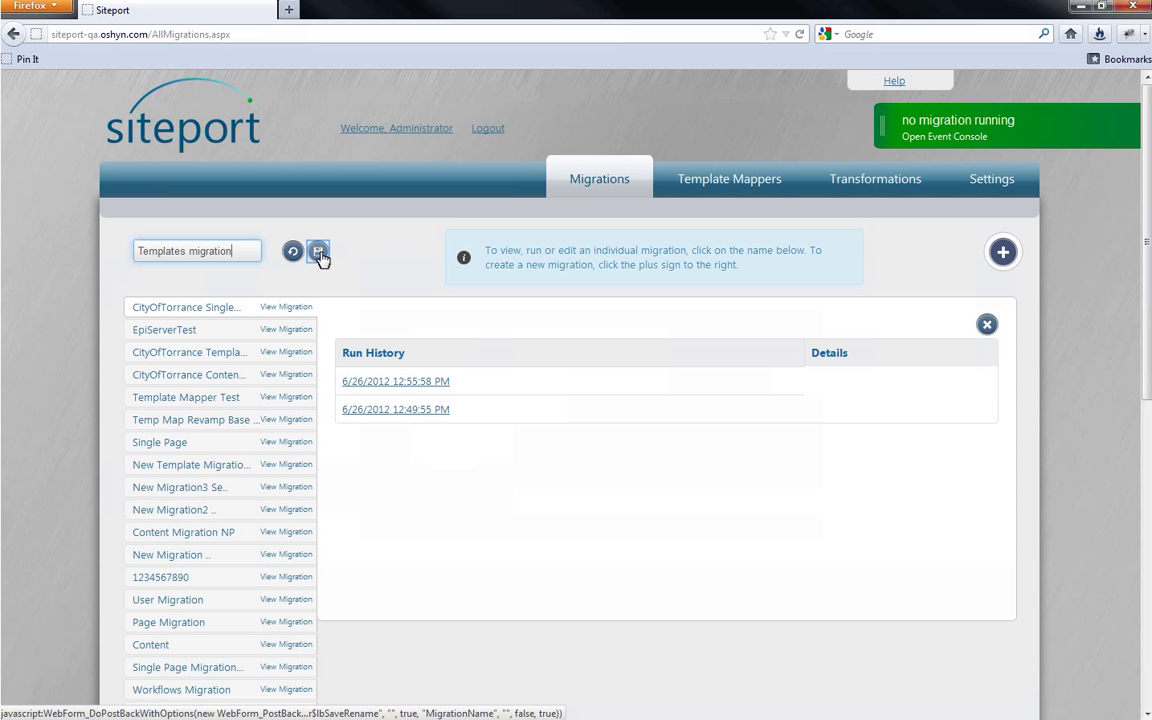
Save the new migration as 'Templates migration' and view its dashboard.
left_click(318, 251)
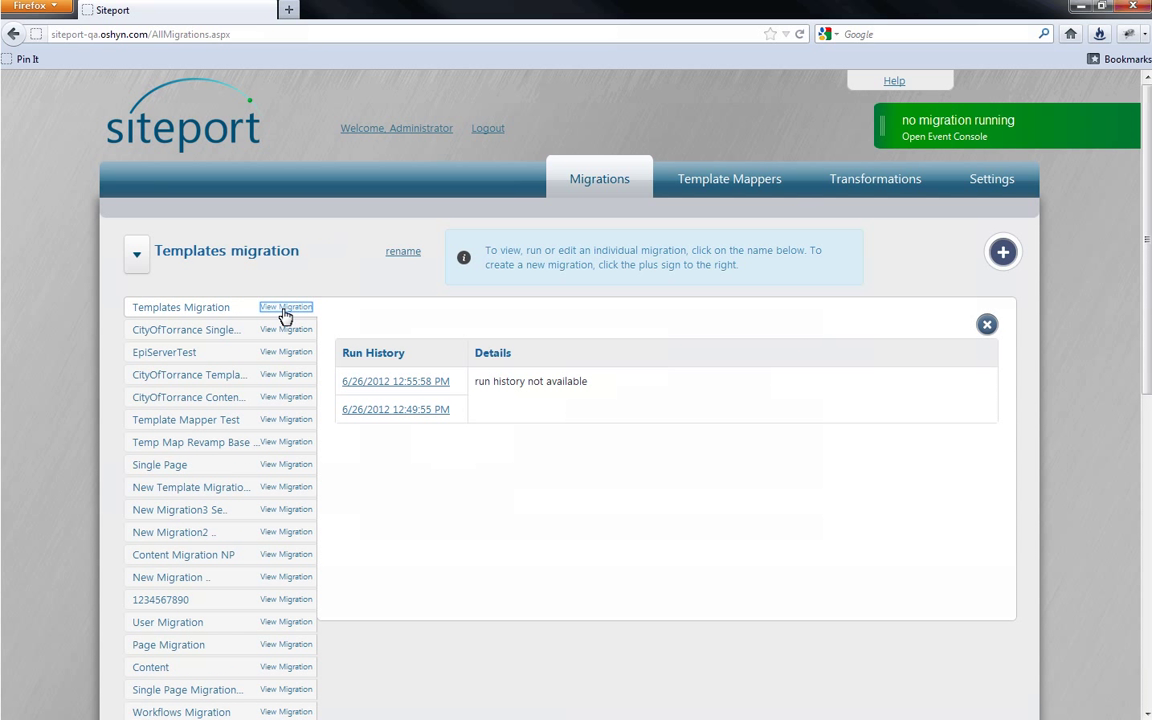
left_click(285, 307)
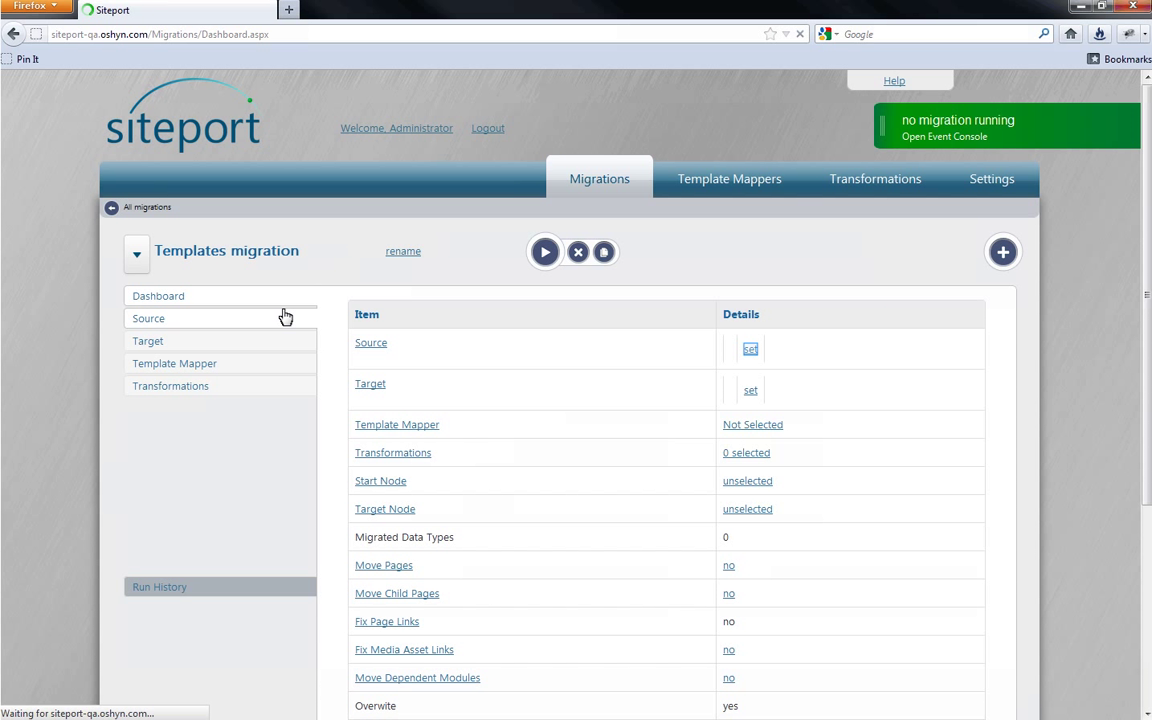
mouse_move(750, 349)
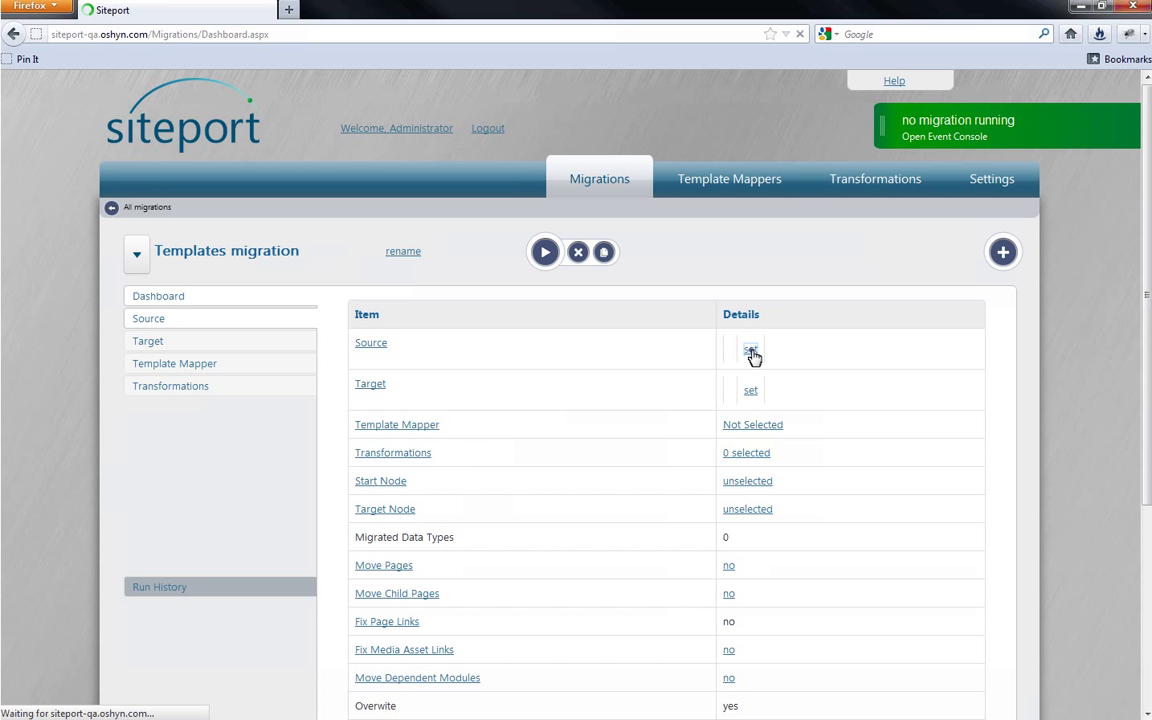
Set the source to OTWS Management Server on Oshyn Open Text MS 10.1 and log in.
left_click(751, 349)
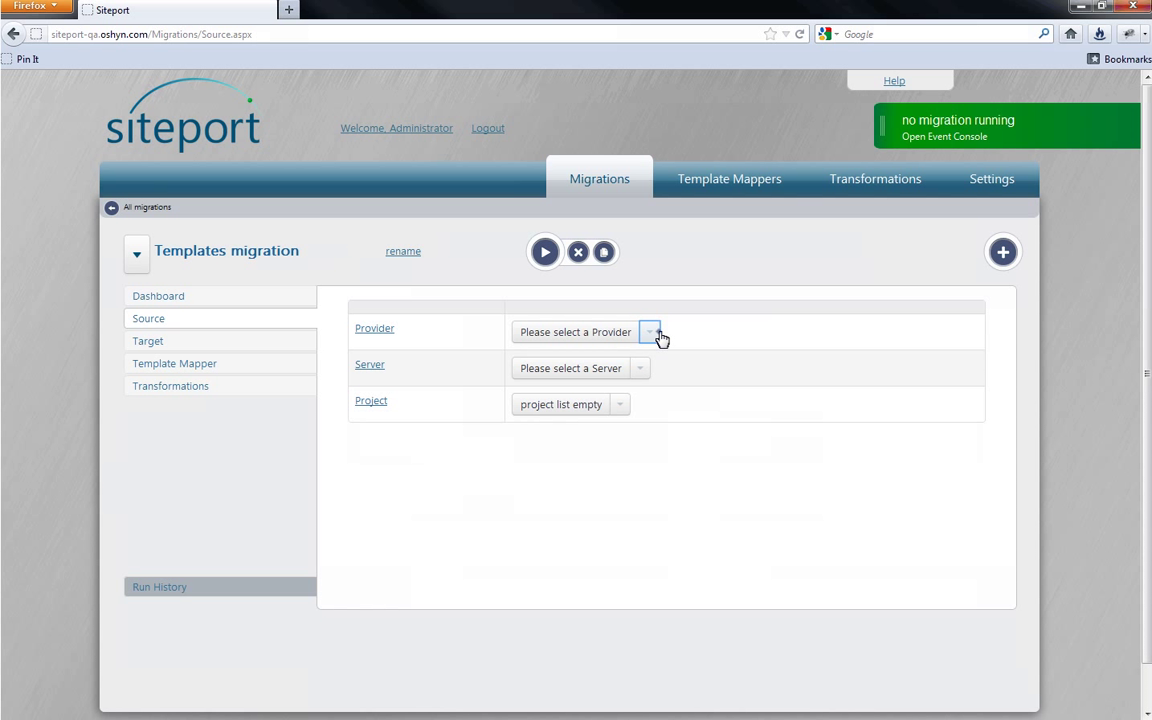
left_click(648, 332)
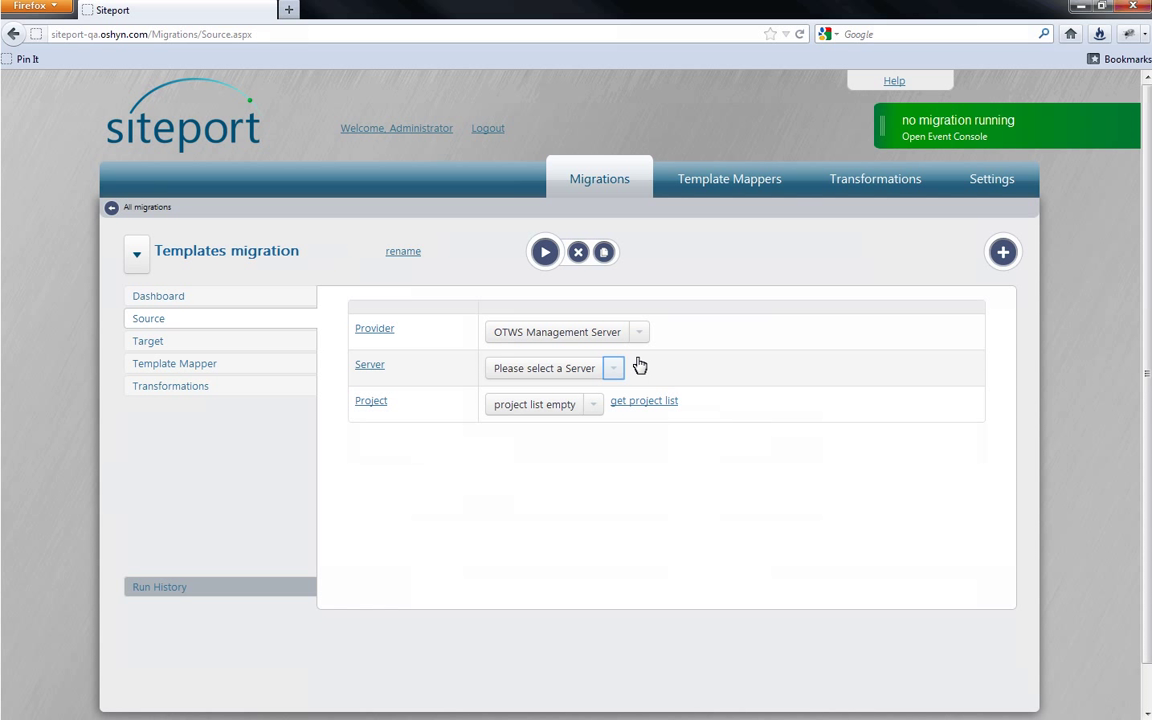
left_click(613, 368)
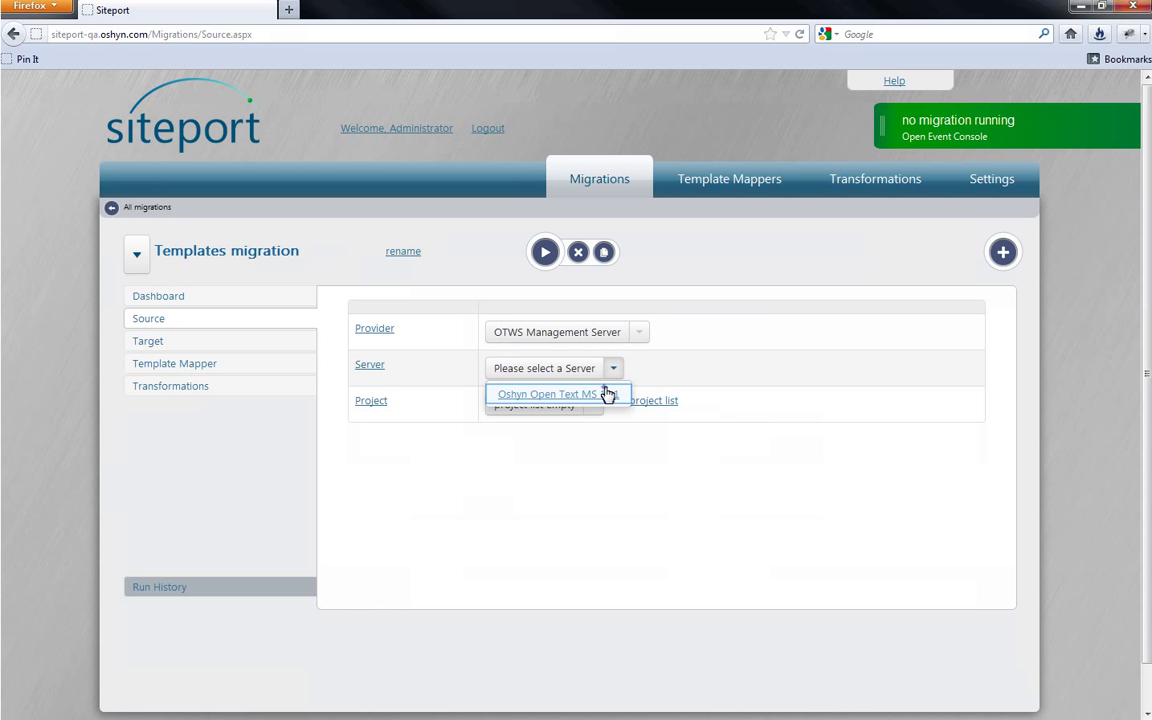
left_click(557, 393)
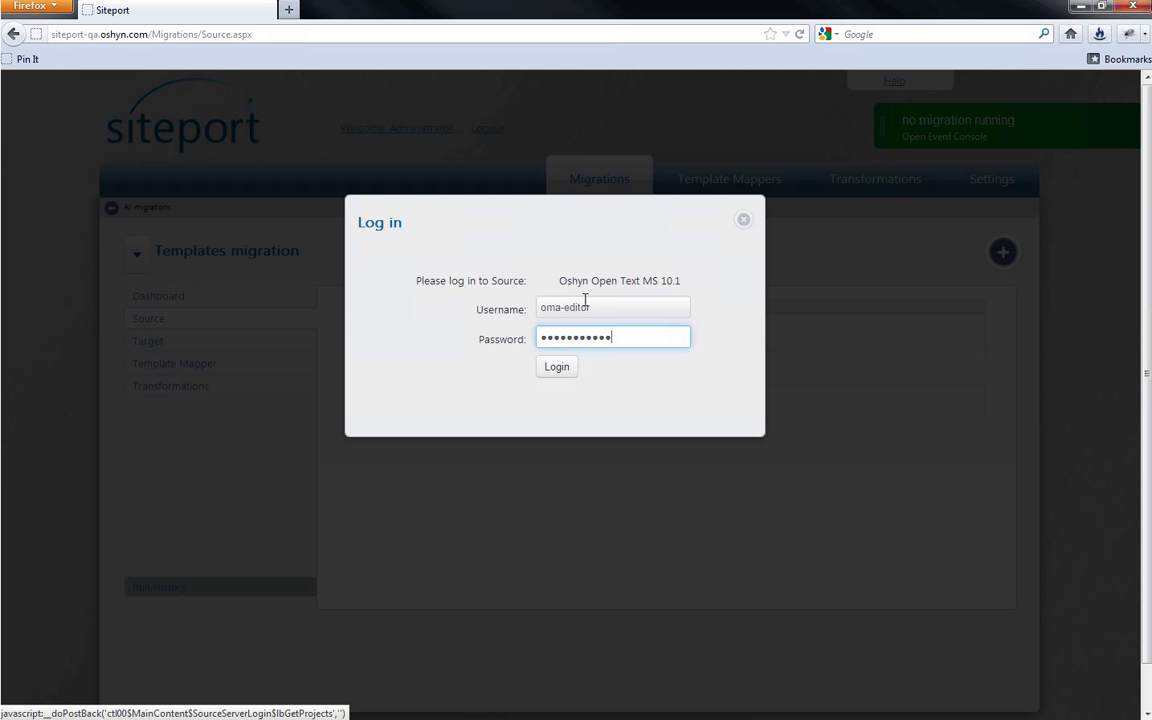
left_click(556, 366)
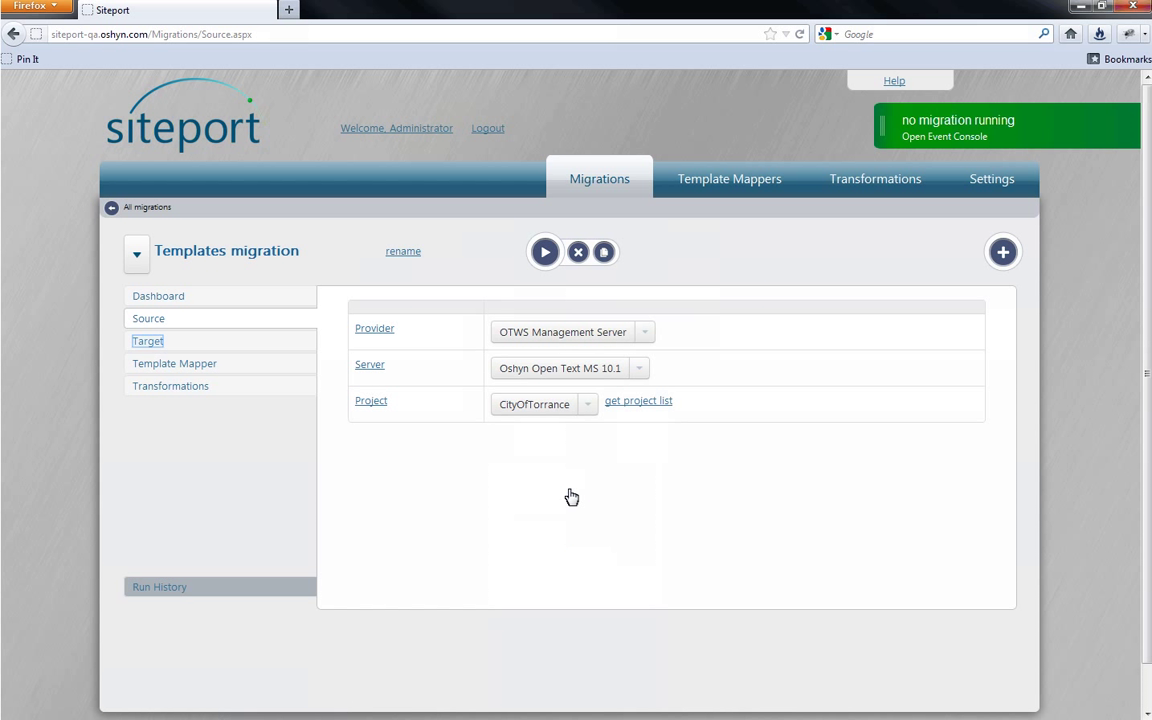
left_click(147, 341)
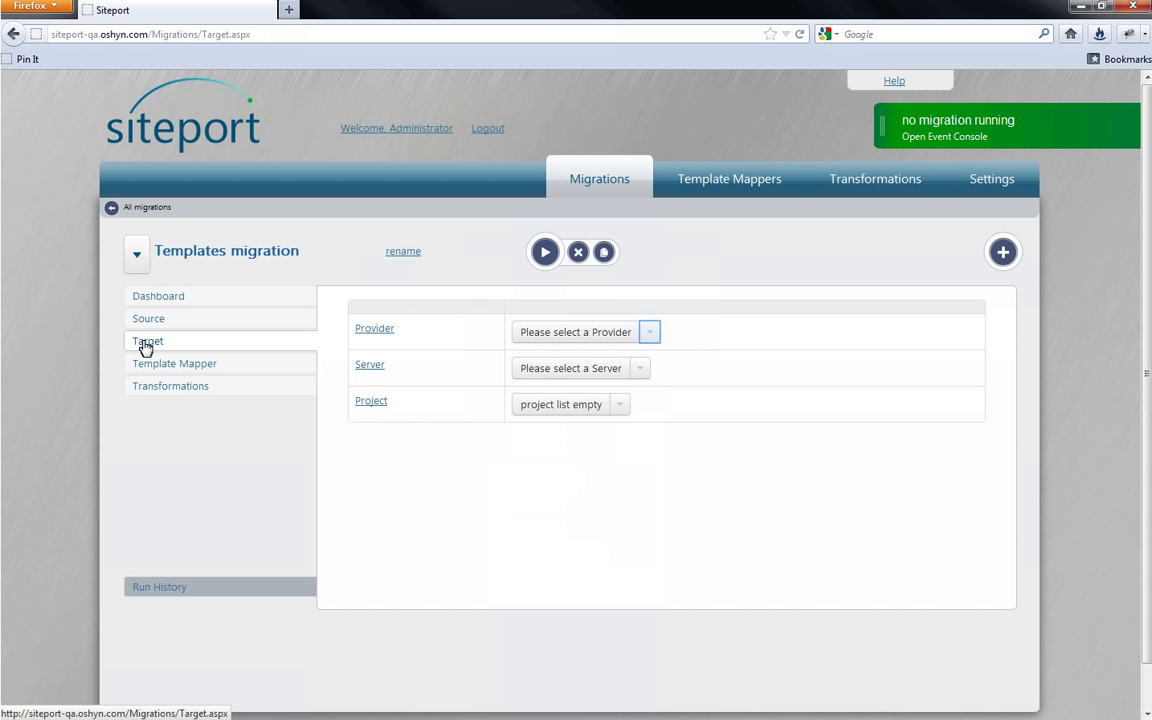
Choose Sitecore as the target provider with the Sitecore v65 server.
left_click(649, 331)
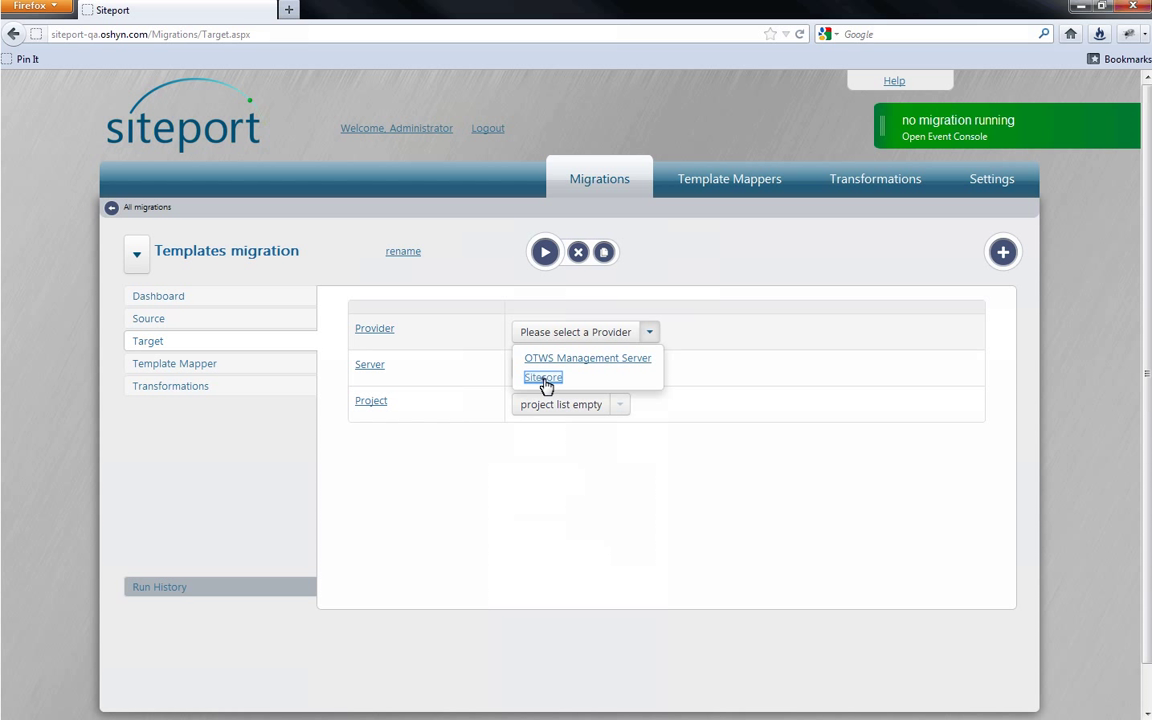
left_click(542, 377)
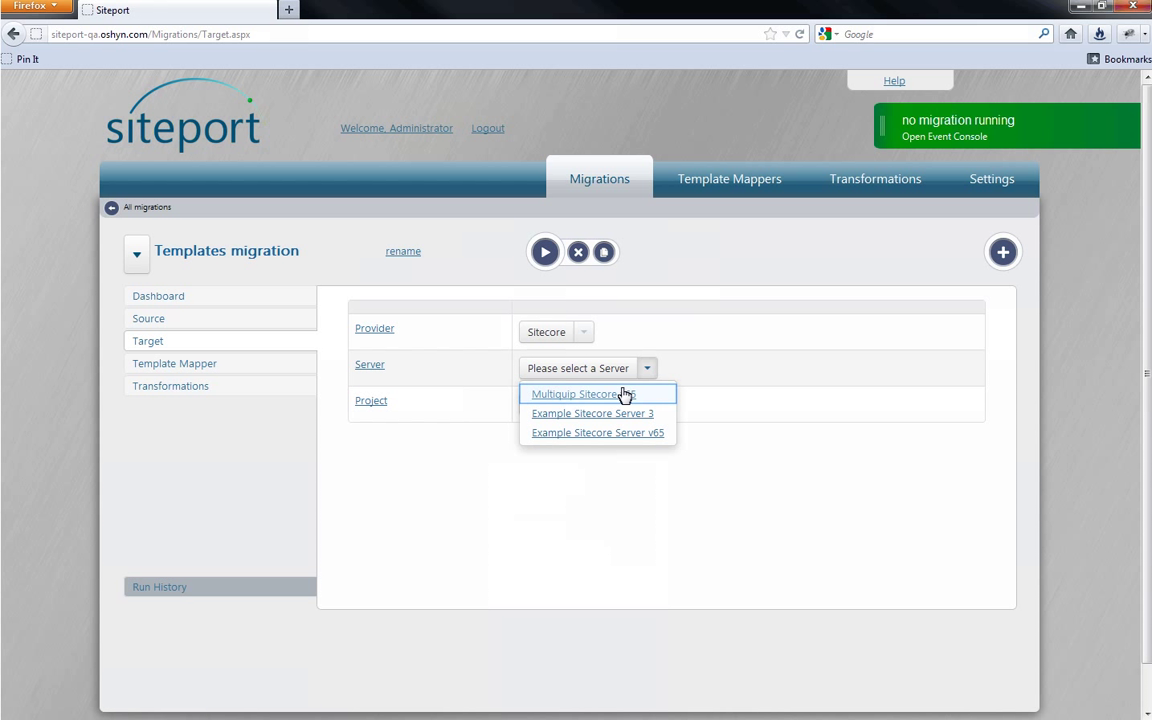
left_click(597, 432)
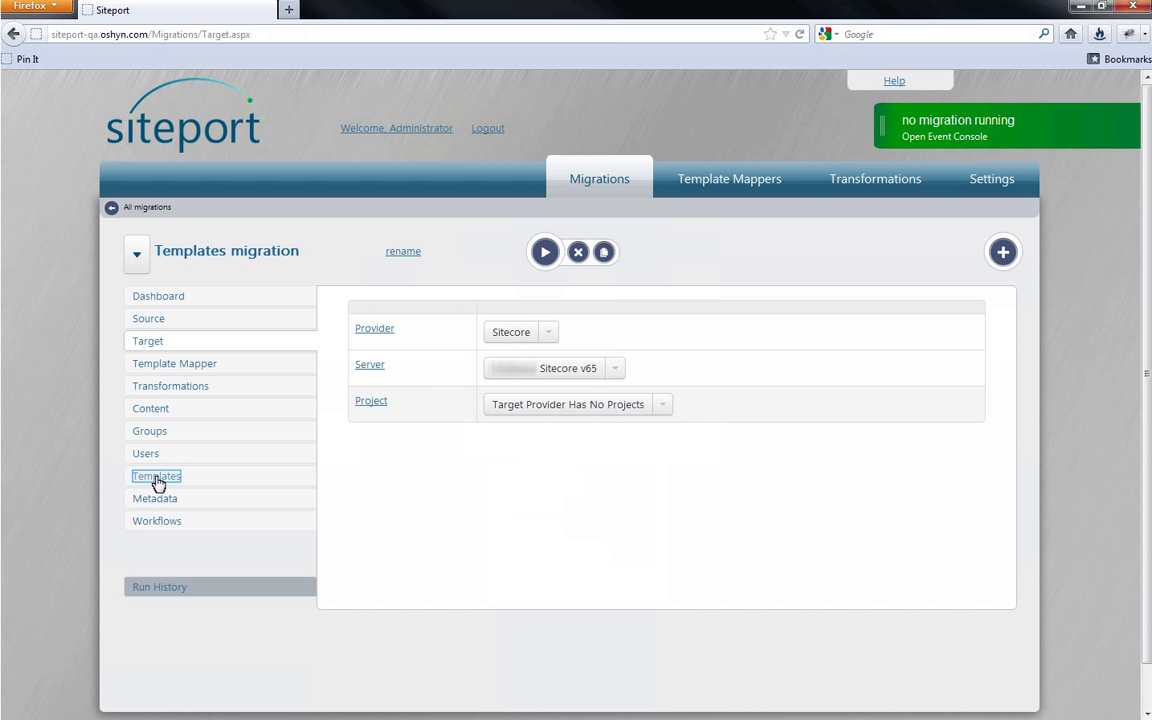
Select all templates and save the selection to the migration config.
left_click(156, 475)
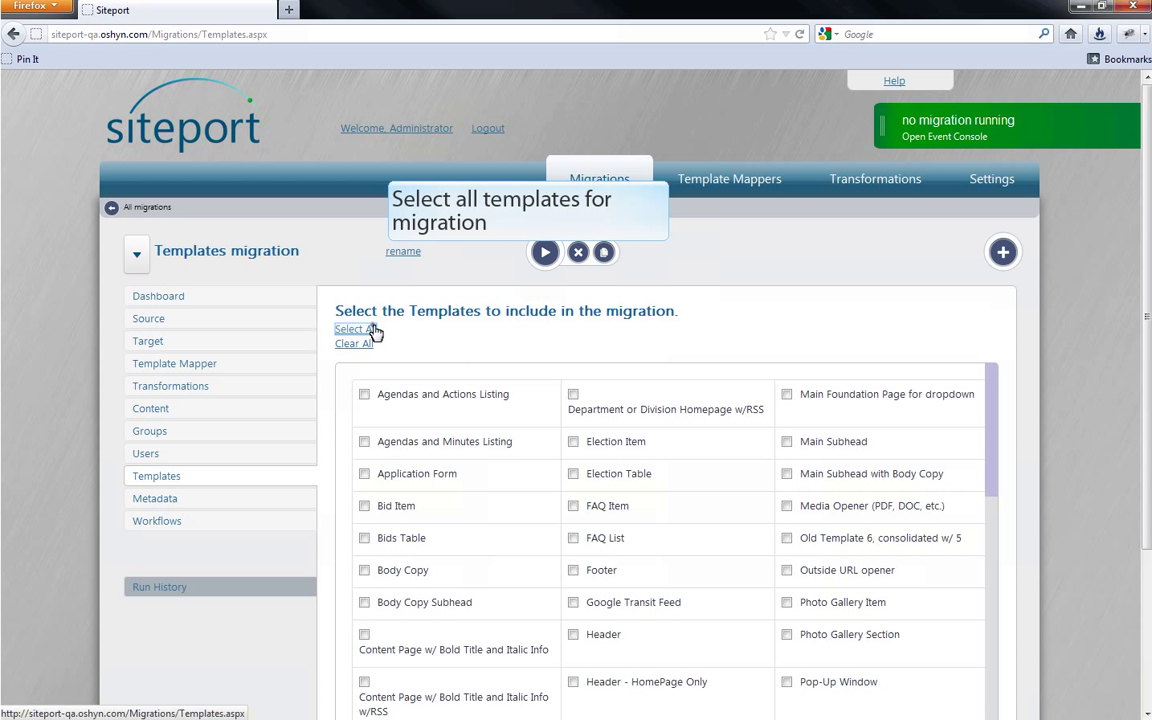
left_click(349, 328)
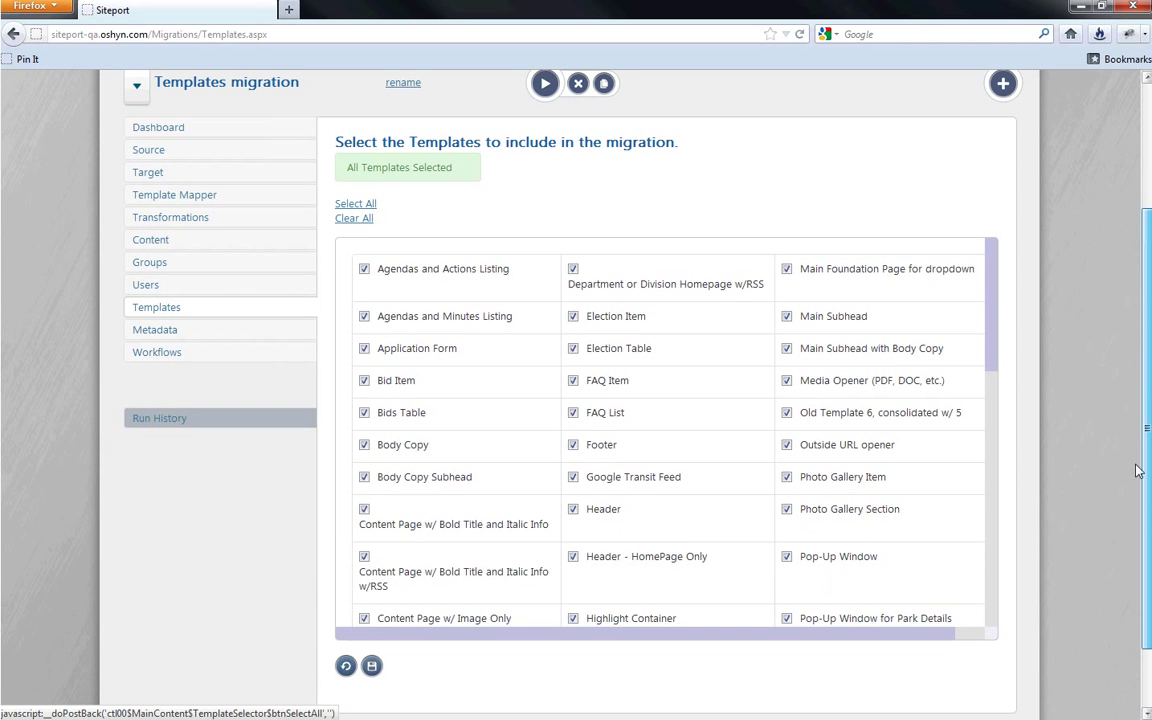
scroll("down", 3)
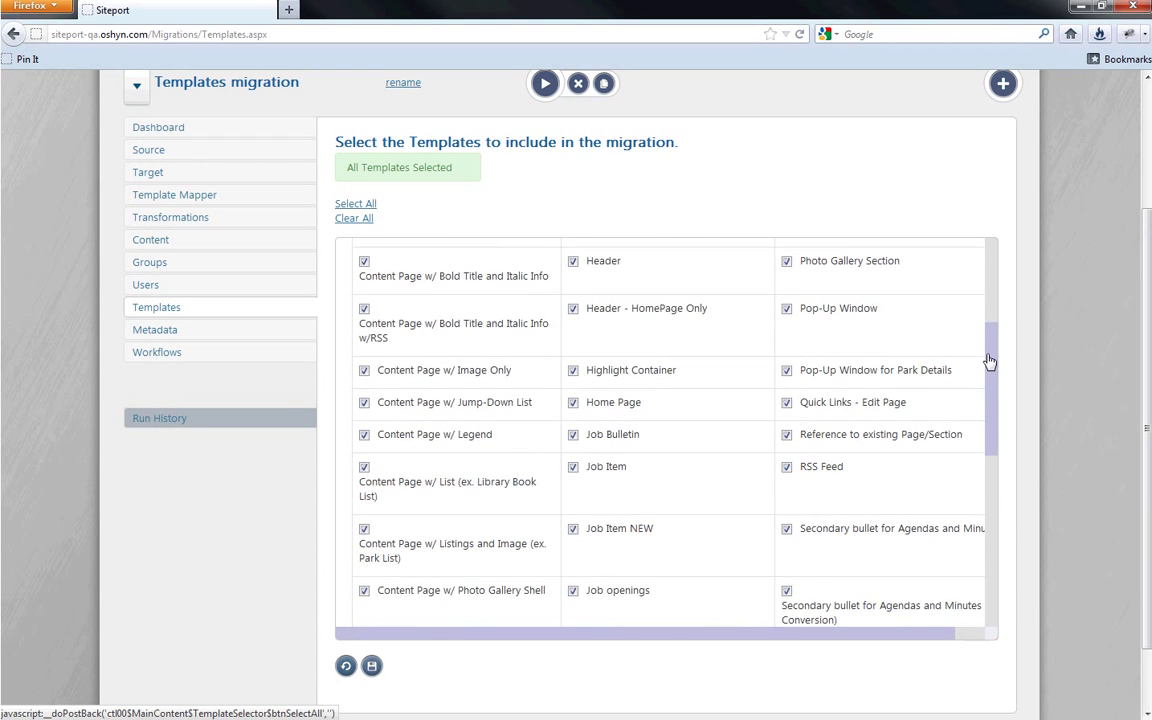
scroll("down", 3)
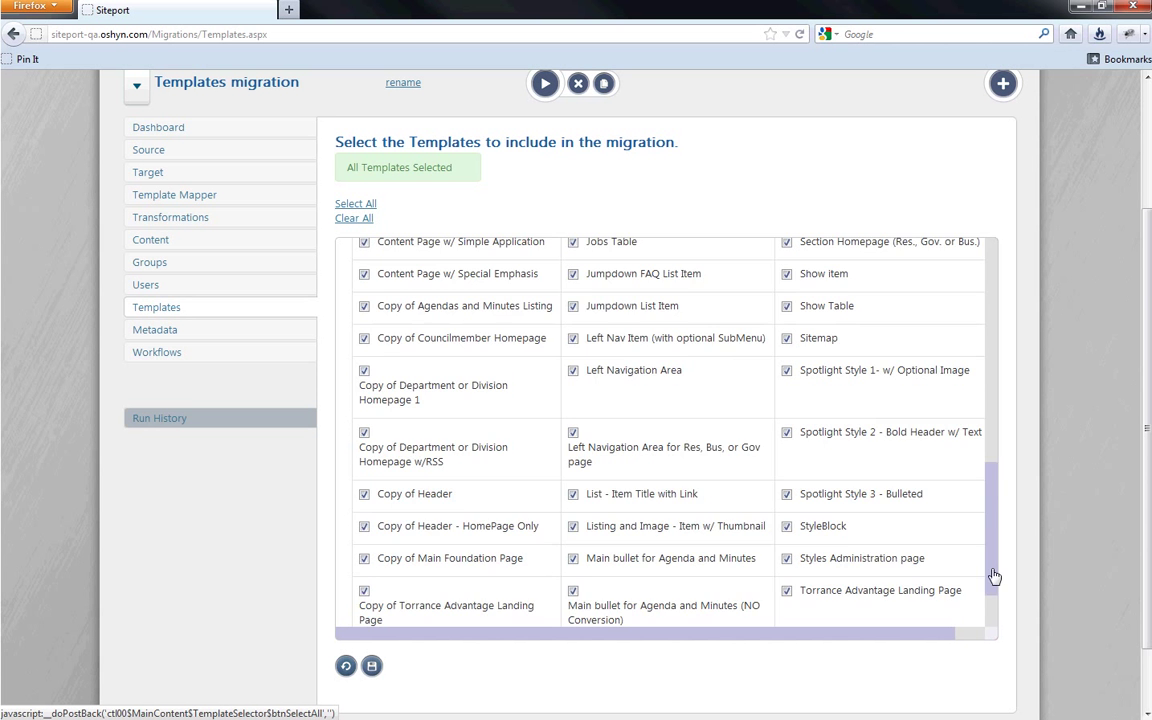
left_click(371, 666)
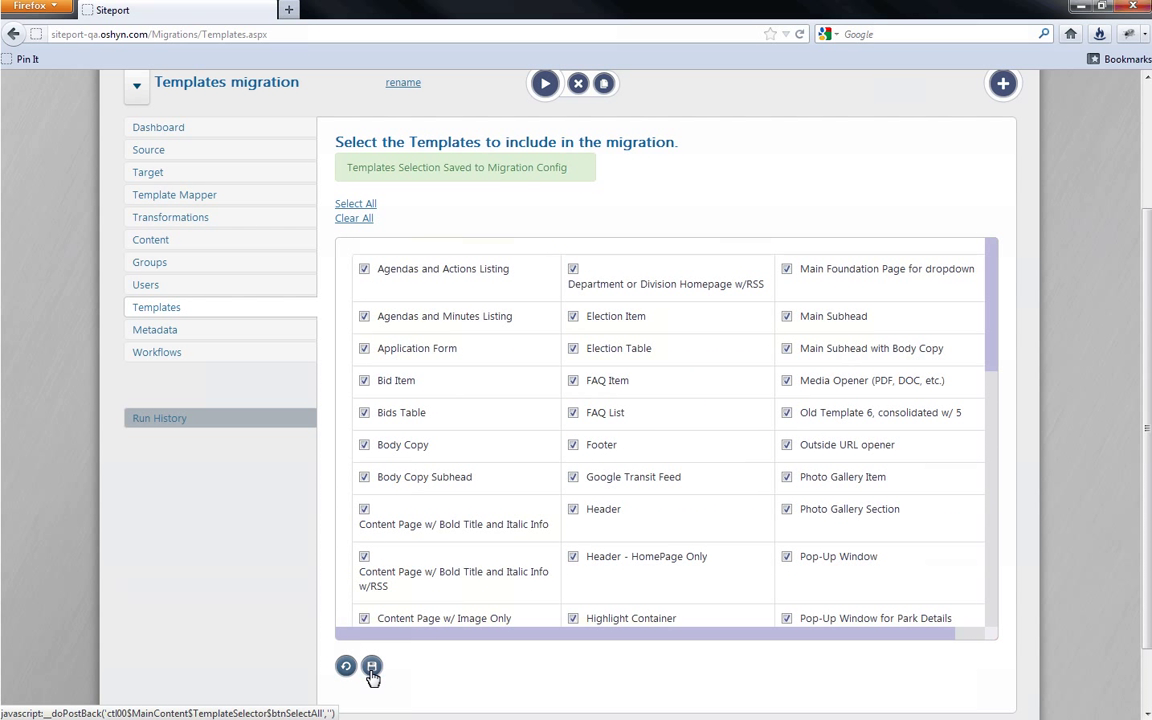
mouse_move(277, 639)
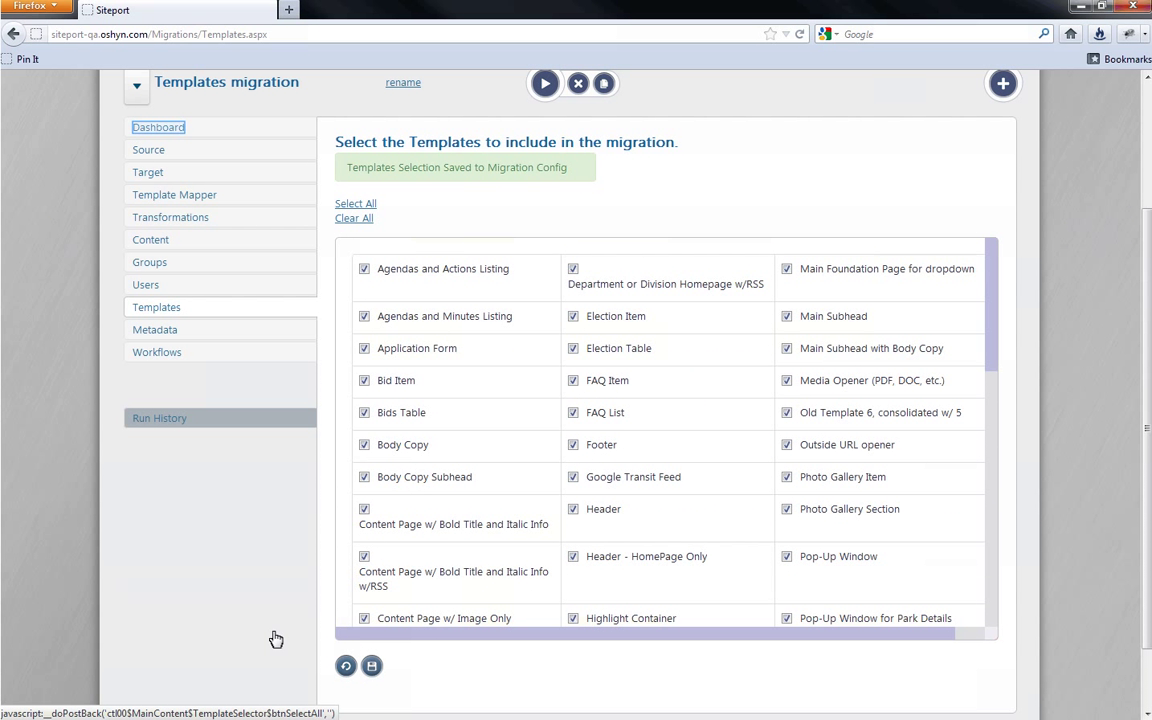
left_click(157, 127)
type("ad")
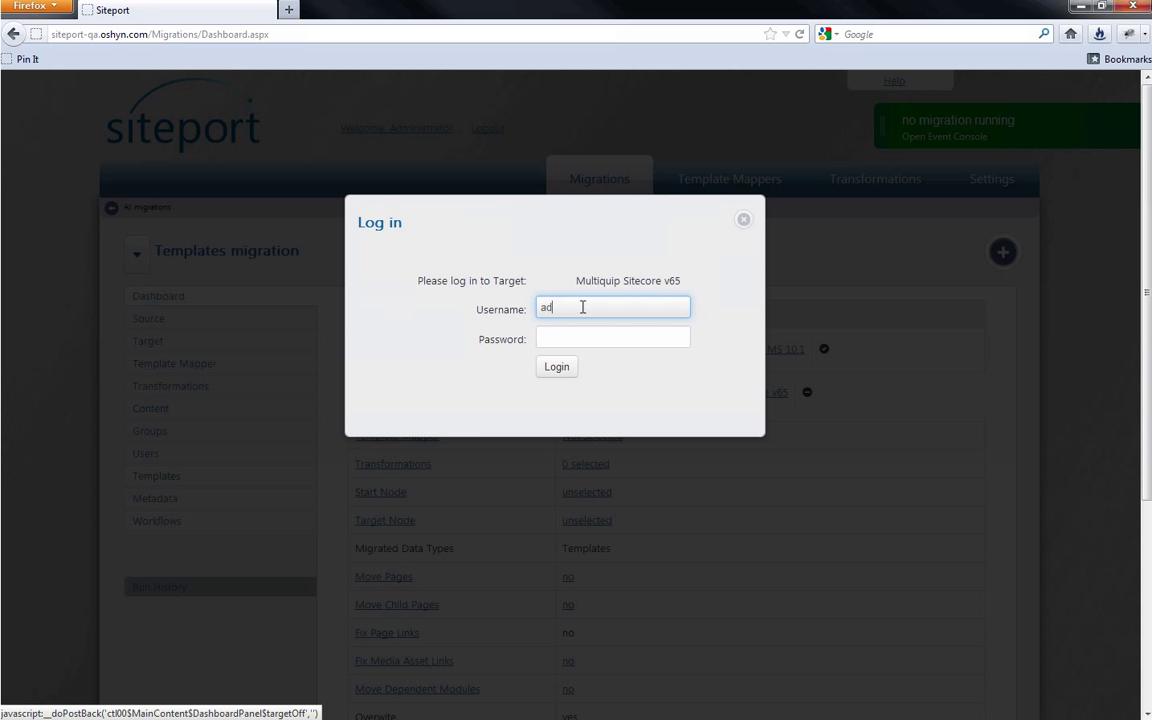
Log in to the Sitecore v65 target server.
left_click(556, 366)
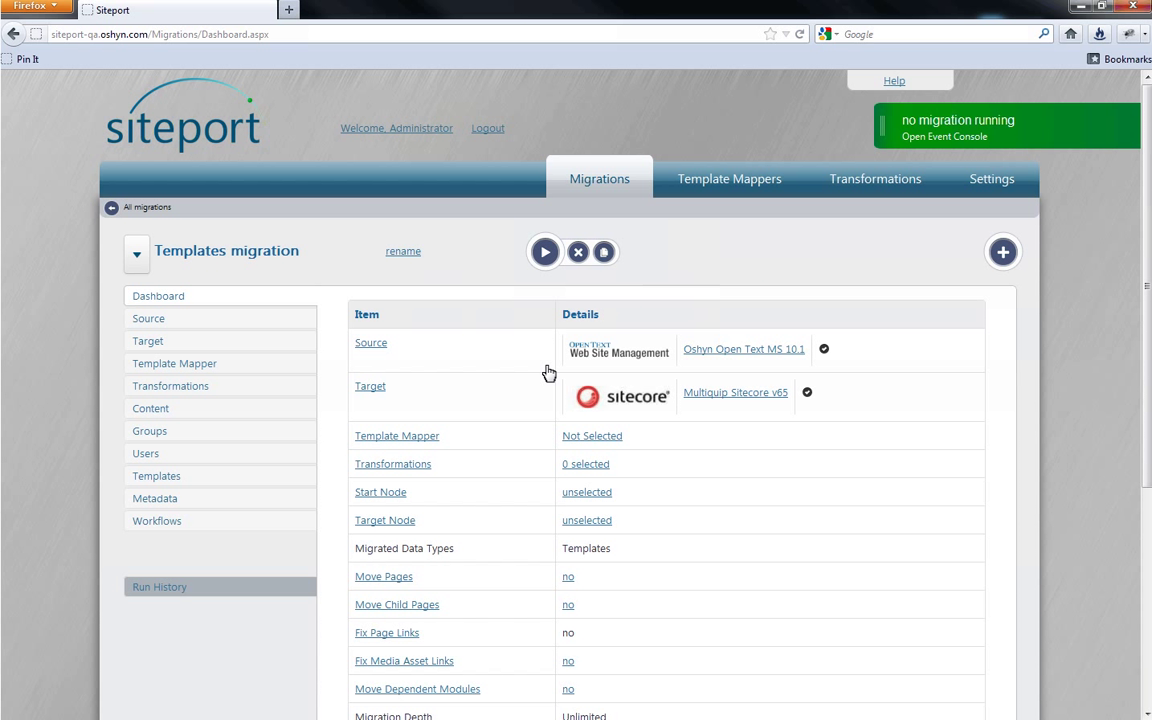
mouse_move(545, 252)
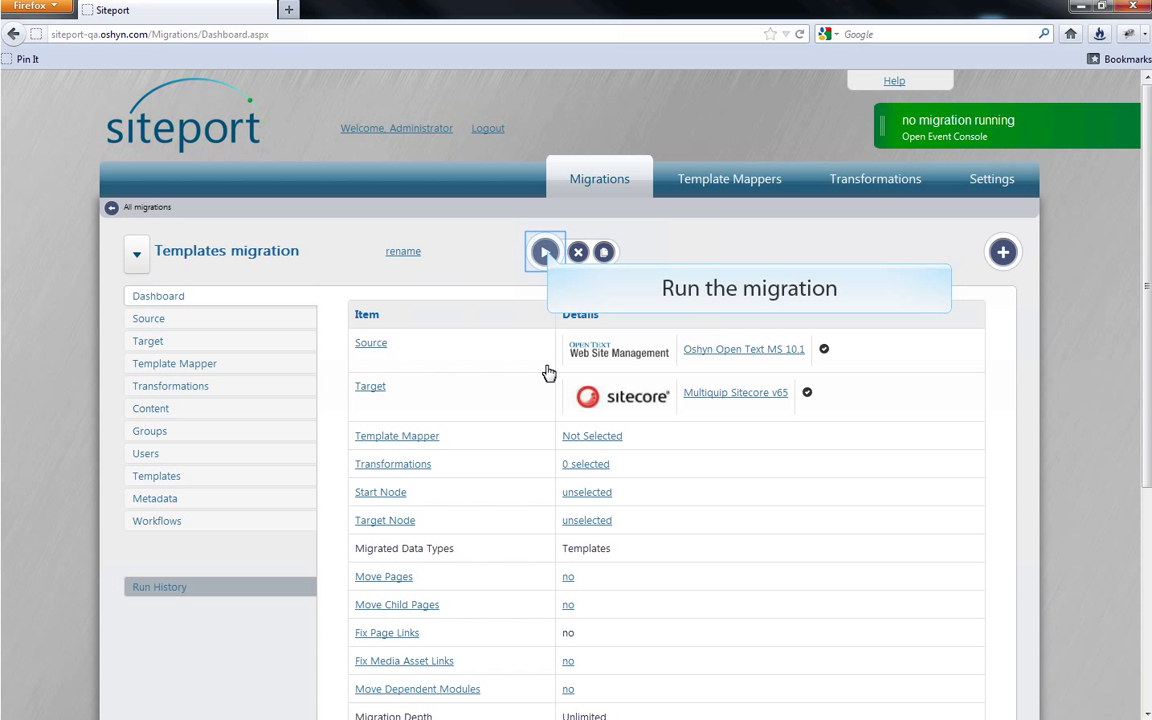
Run the Templates migration and review its All Events, Errors and Completed Events tabs.
left_click(545, 251)
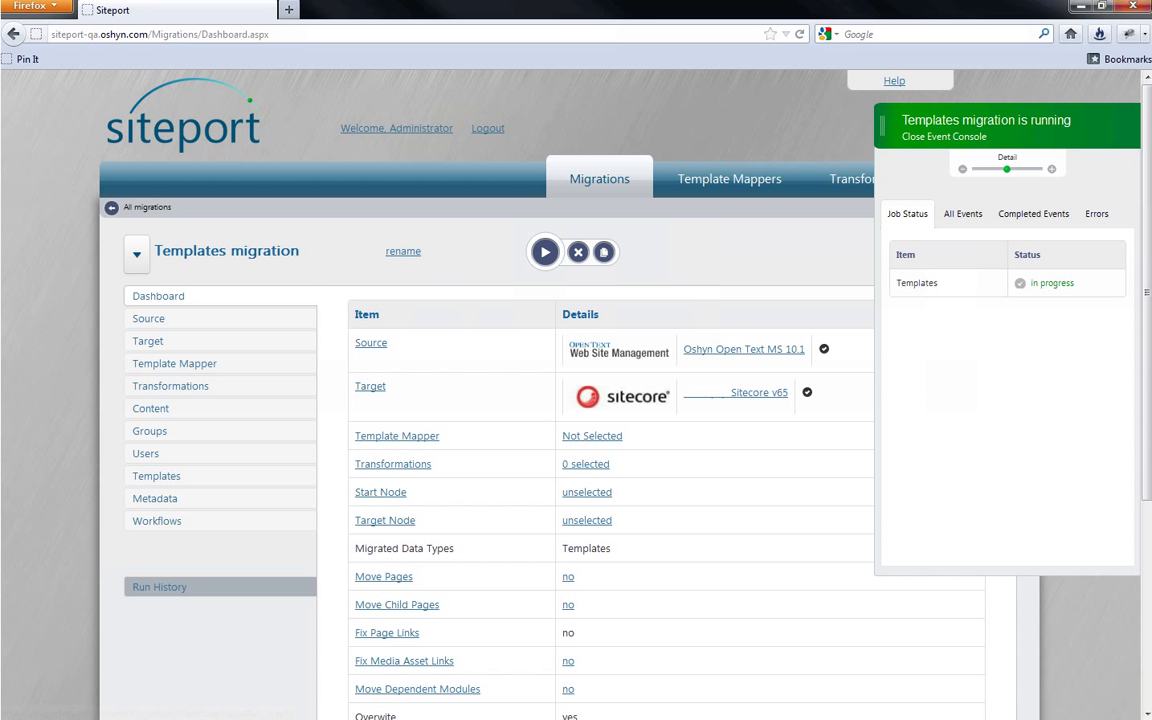
mouse_move(962, 213)
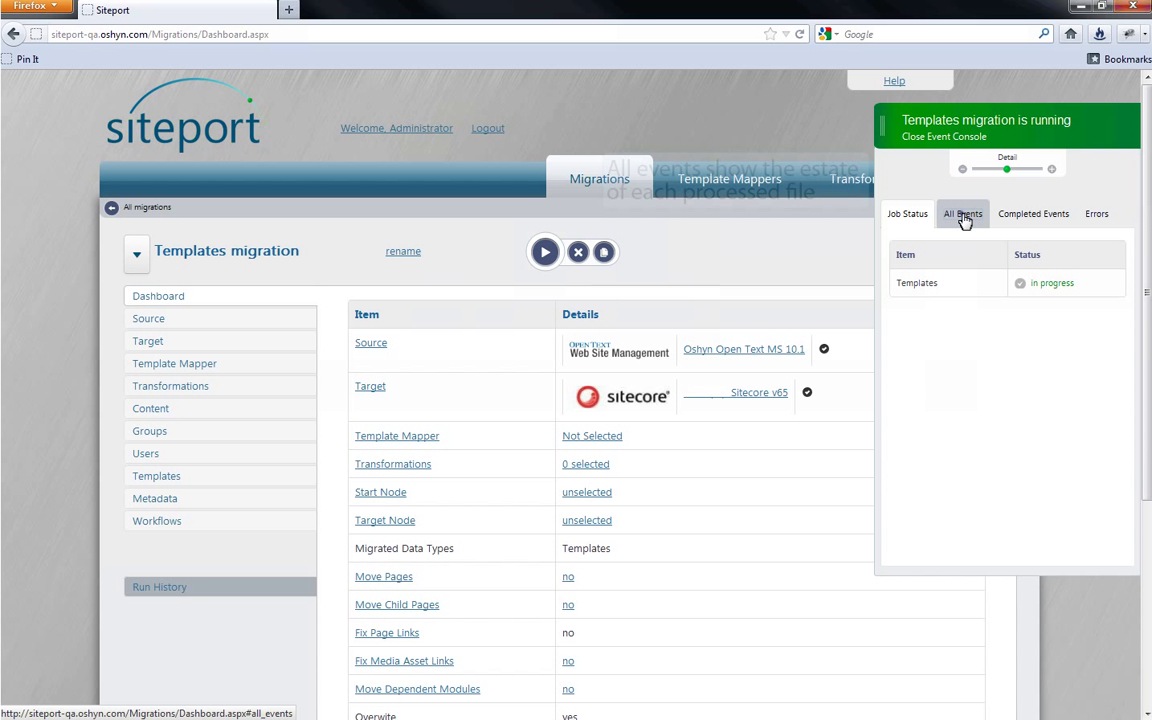
left_click(962, 213)
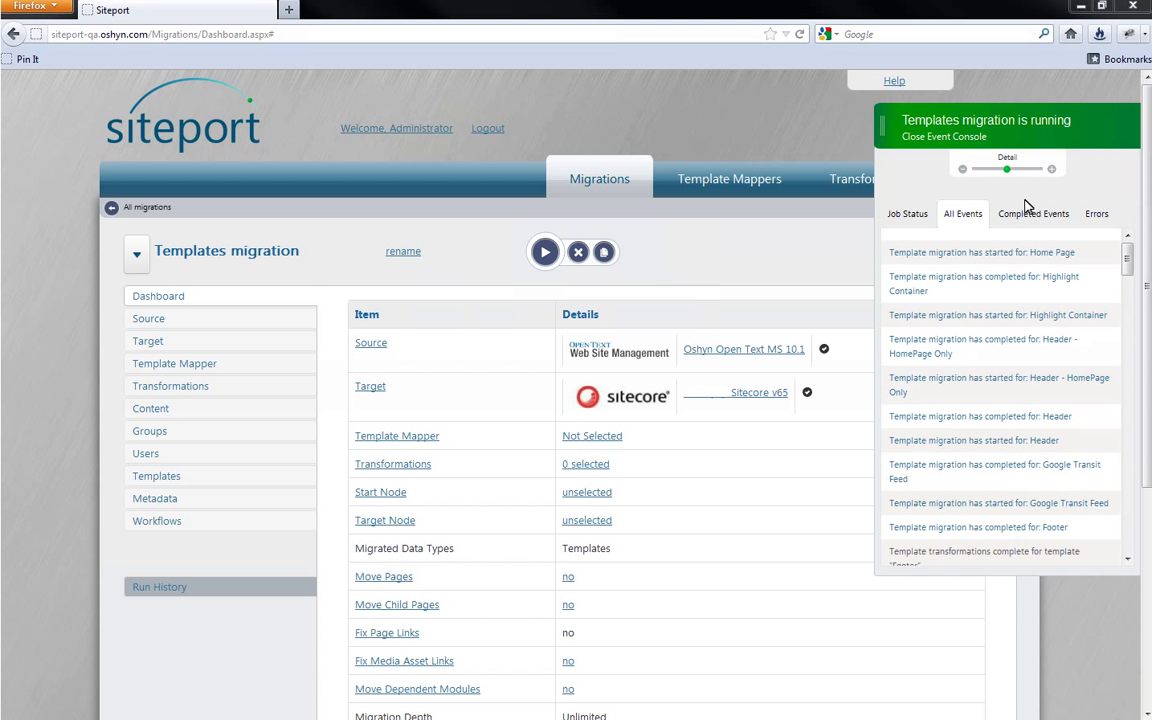
left_click(1034, 213)
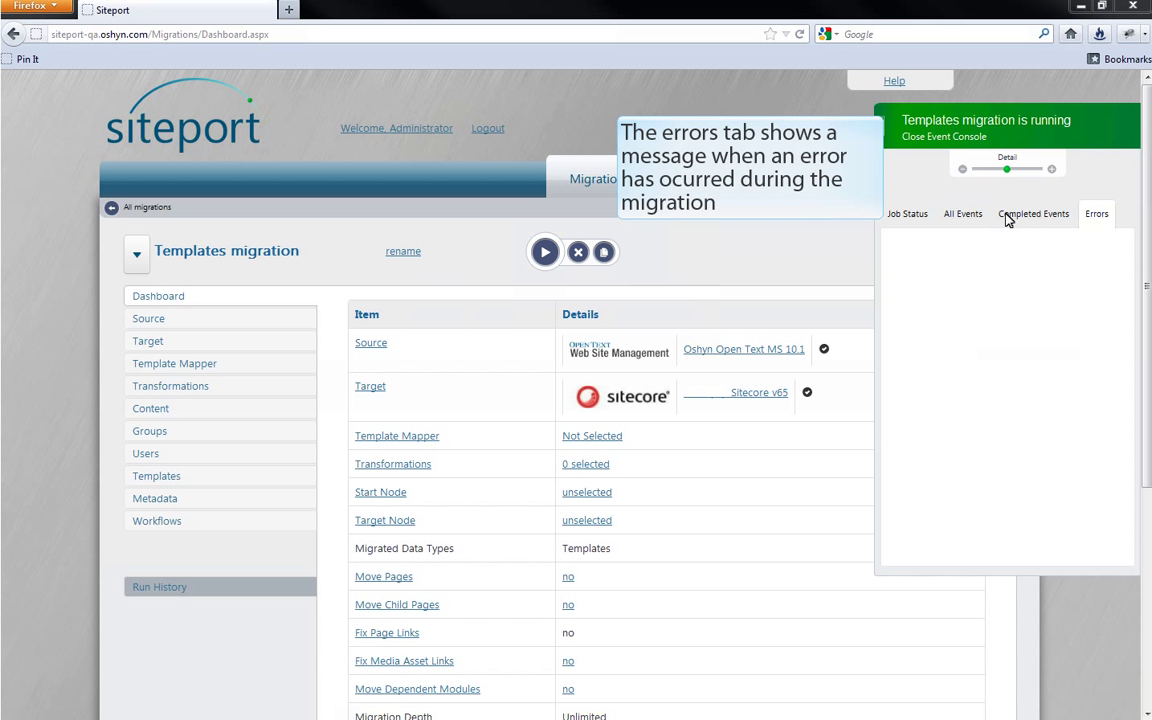
left_click(908, 213)
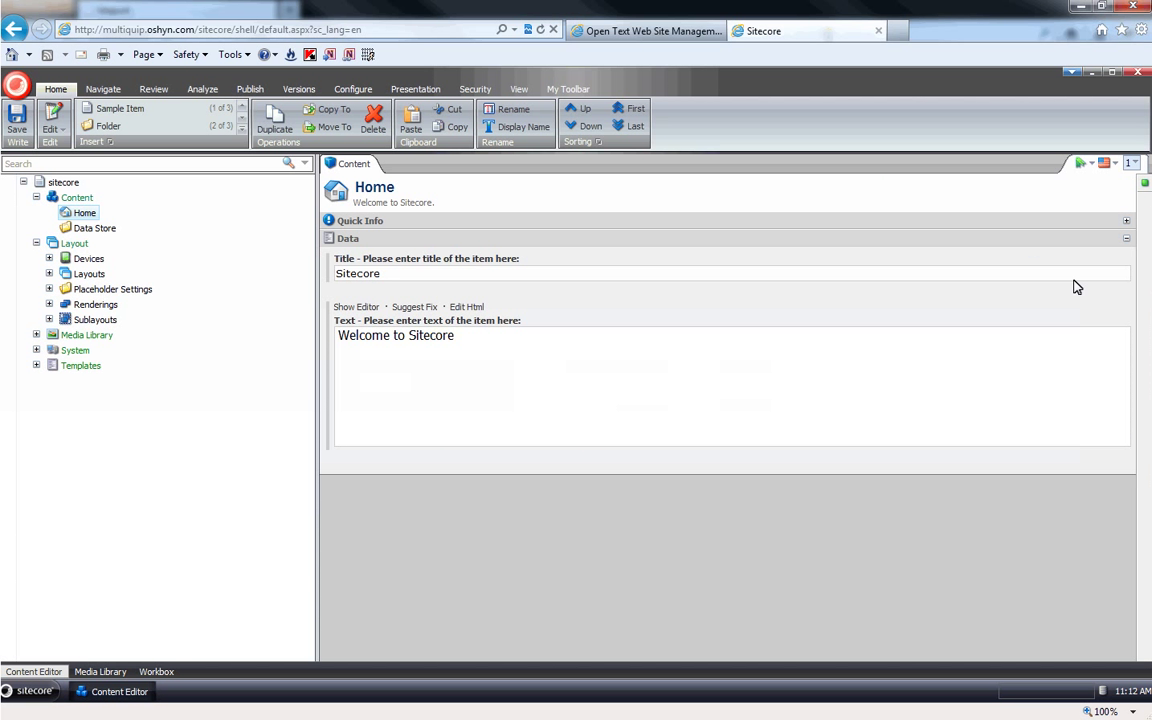
mouse_move(360, 294)
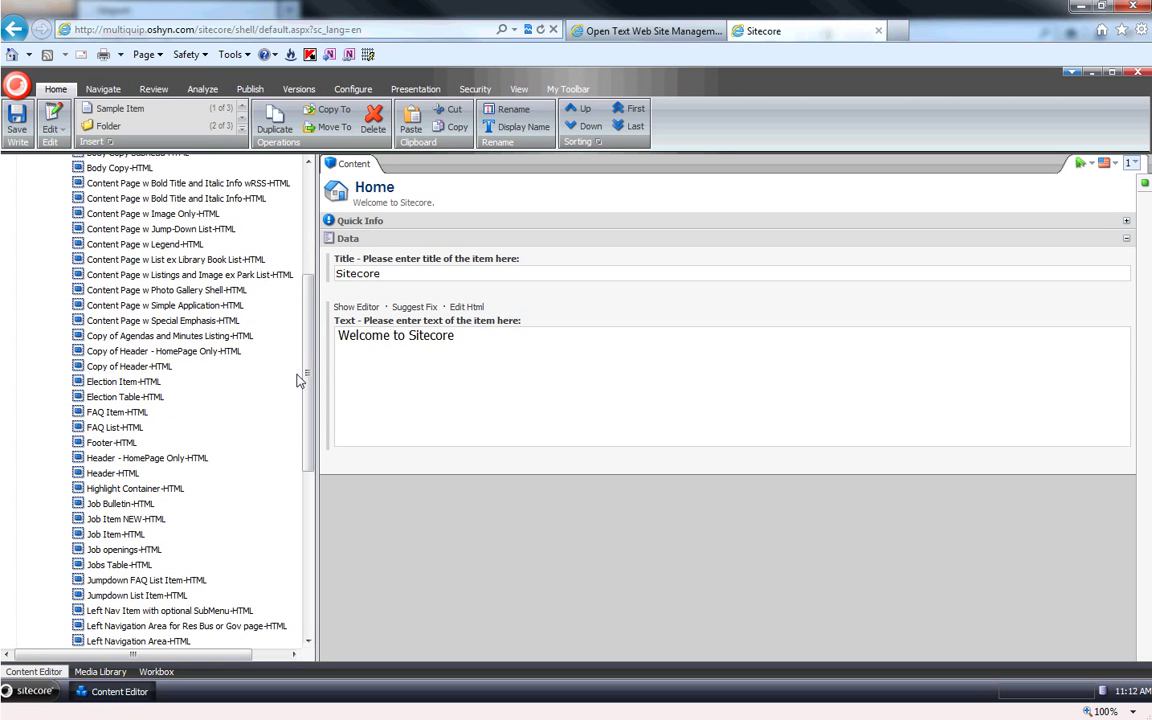
Browse the migrated HTML templates under Sublayouts and expand Layouts in Sitecore's tree.
scroll("down", 3)
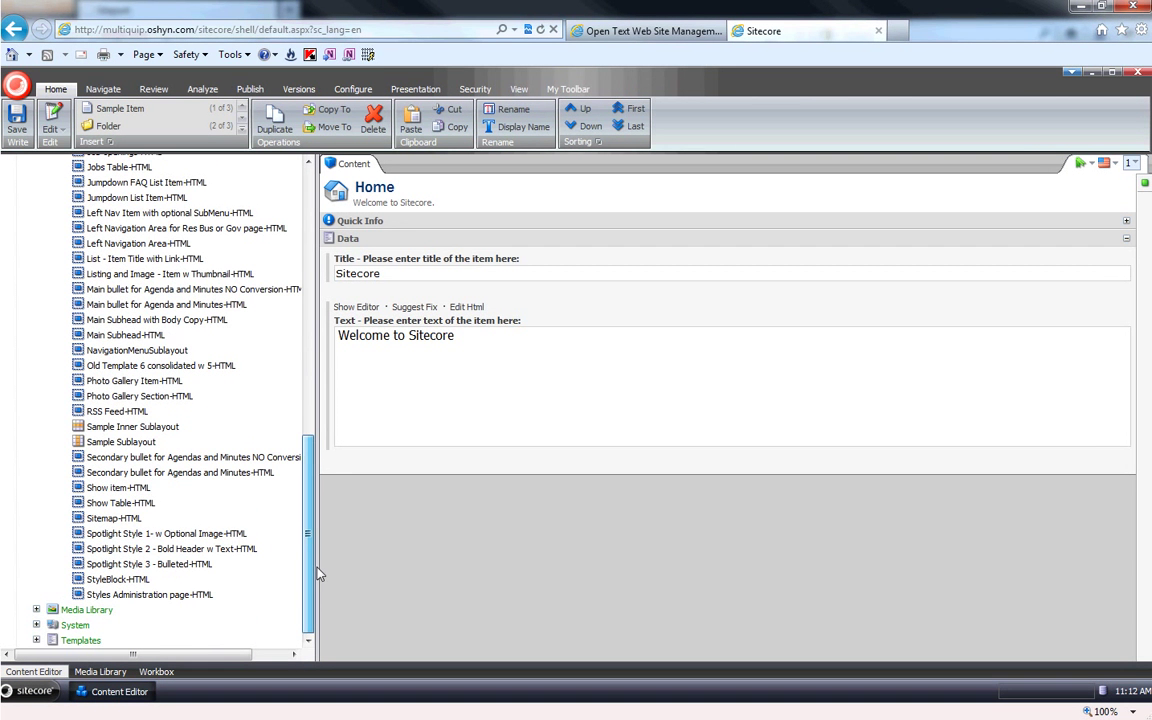
left_click(36, 456)
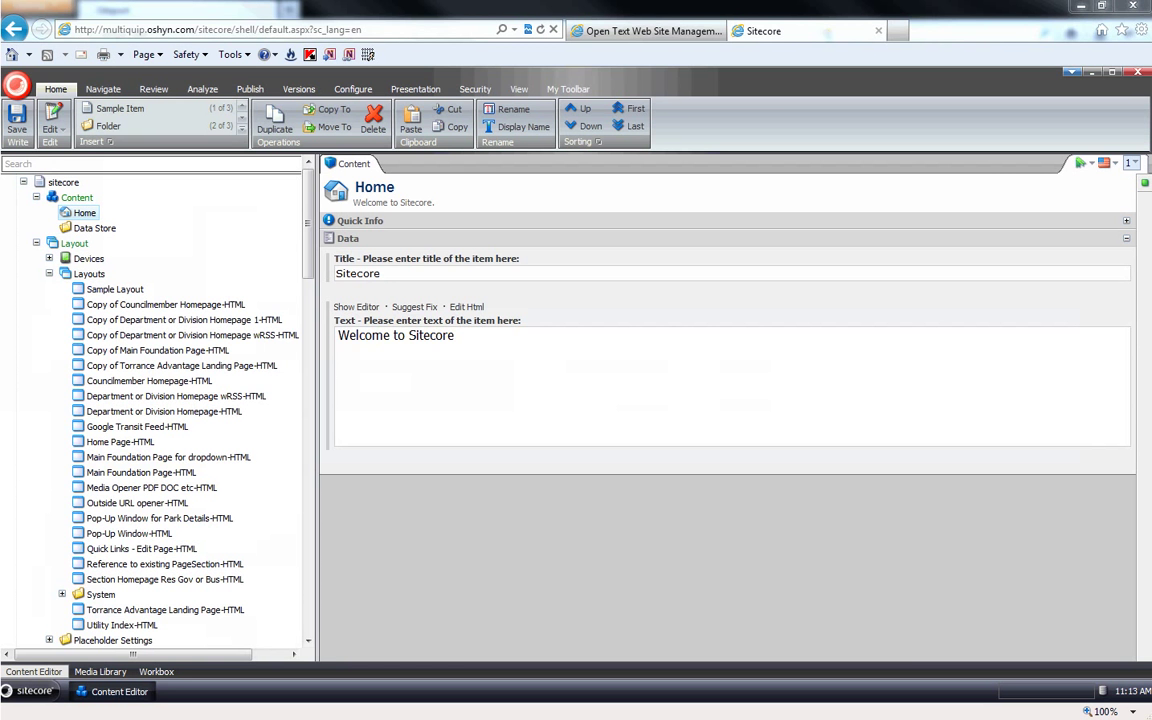
left_click(645, 30)
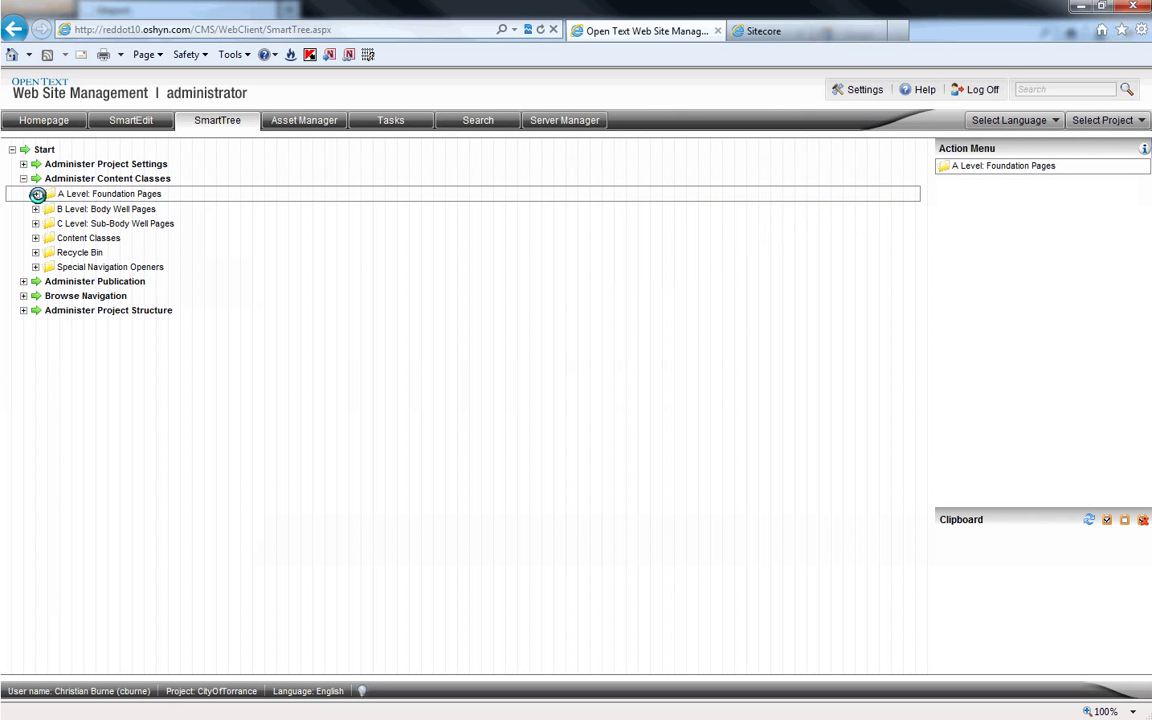
Expand Foundation Pages > Home Page > Templates and select the HTML template to show its actions.
left_click(35, 193)
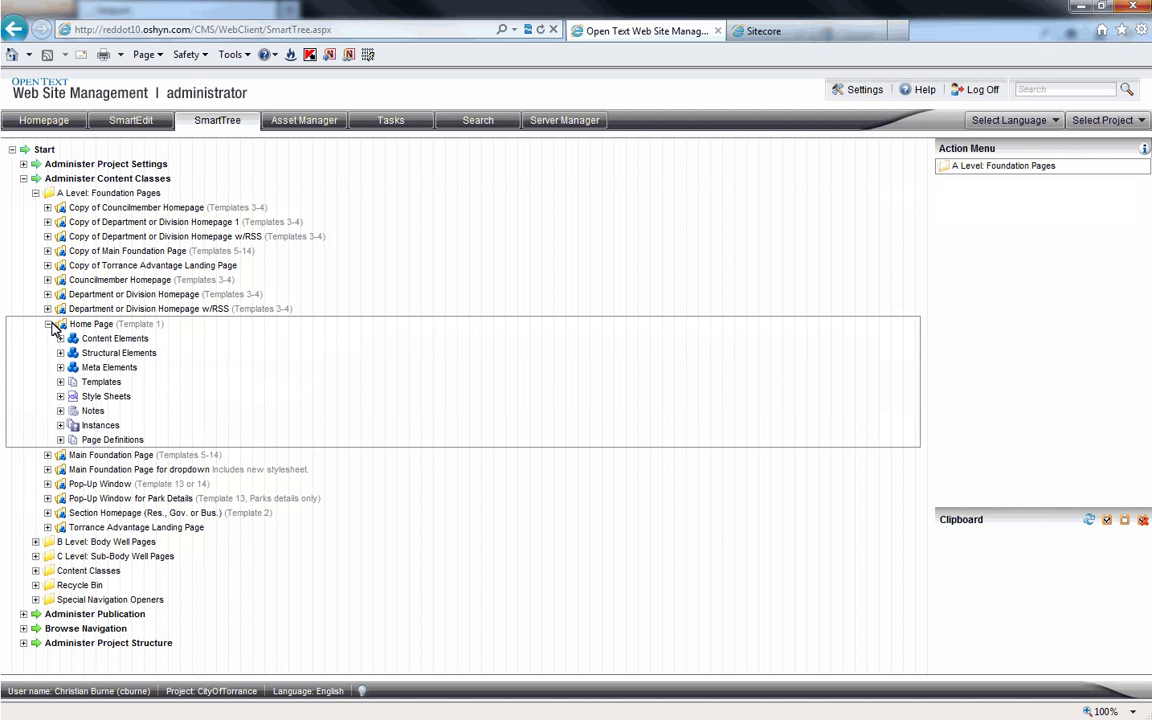
left_click(60, 382)
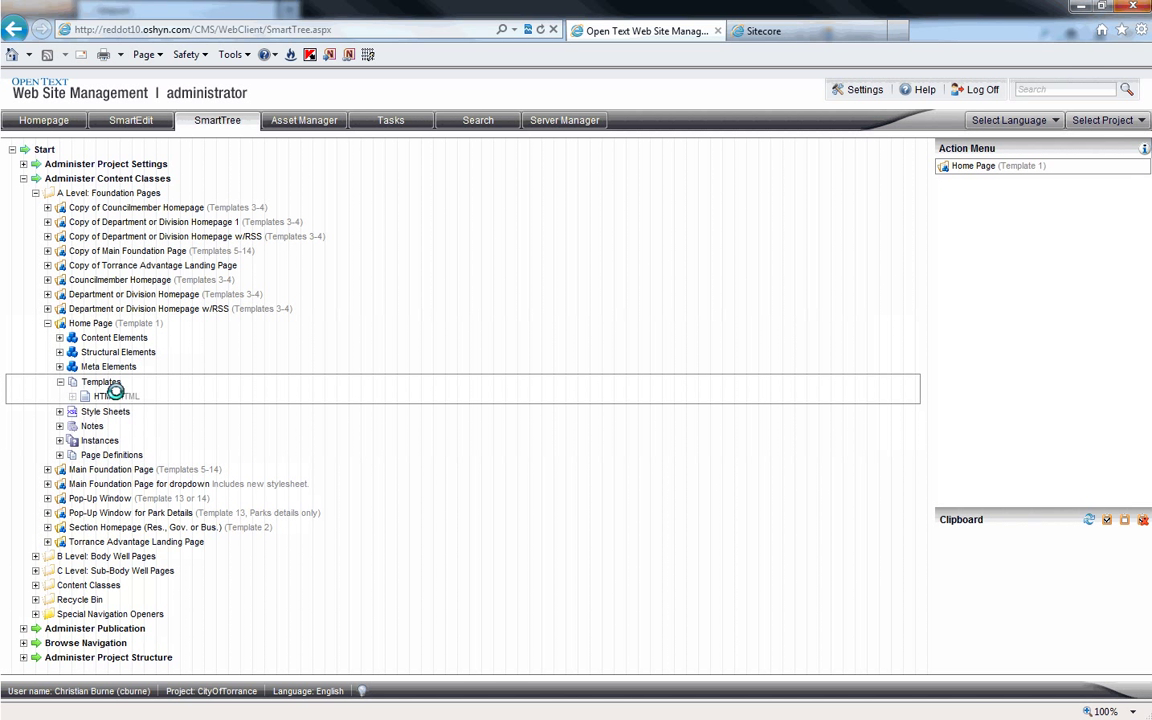
left_click(115, 396)
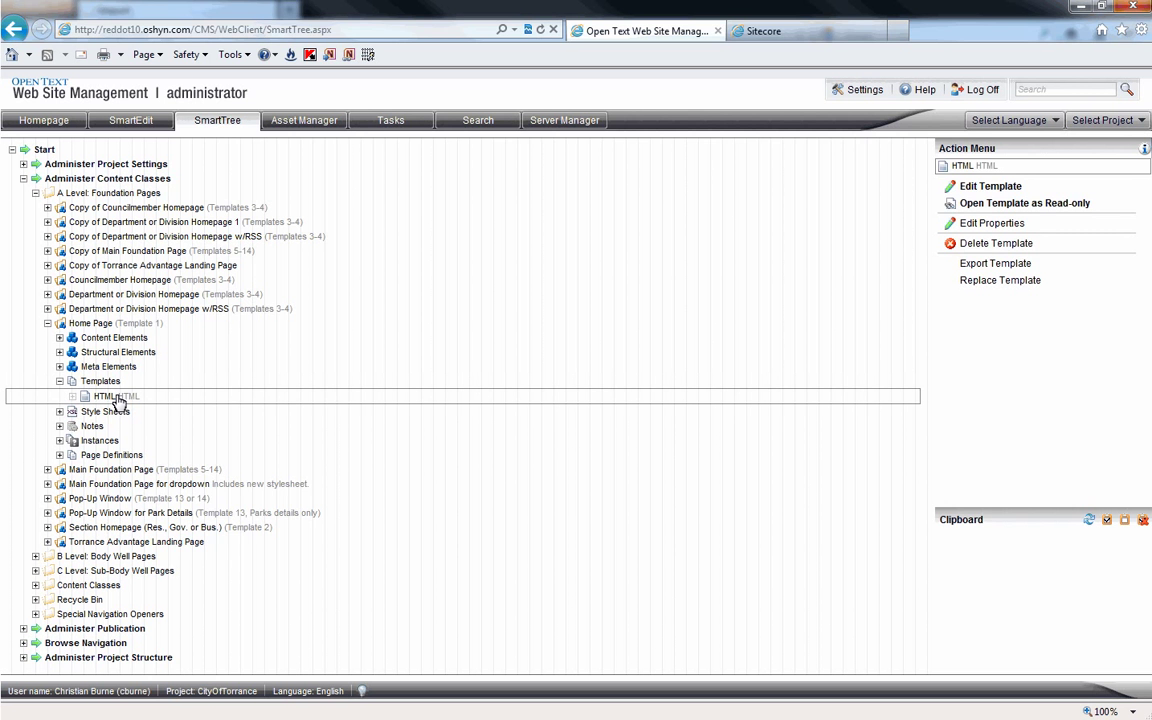
left_click(990, 186)
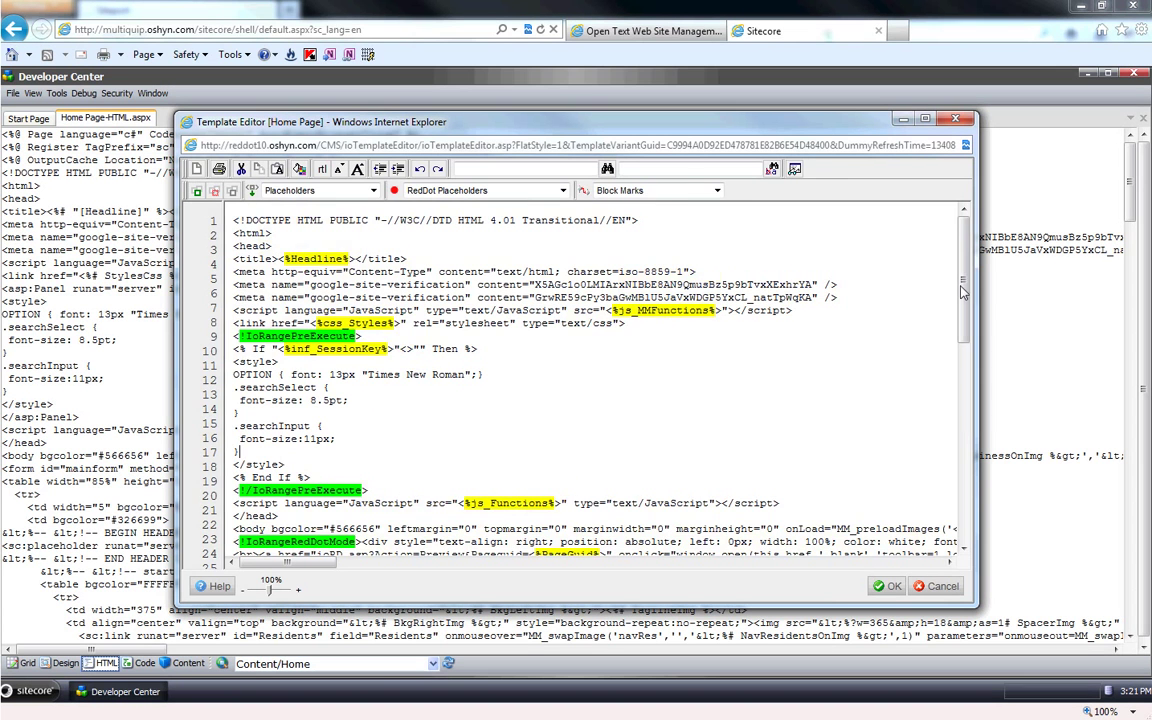
Scroll the OpenText Home Page template to its header, main content and footer markup.
scroll("down", 3)
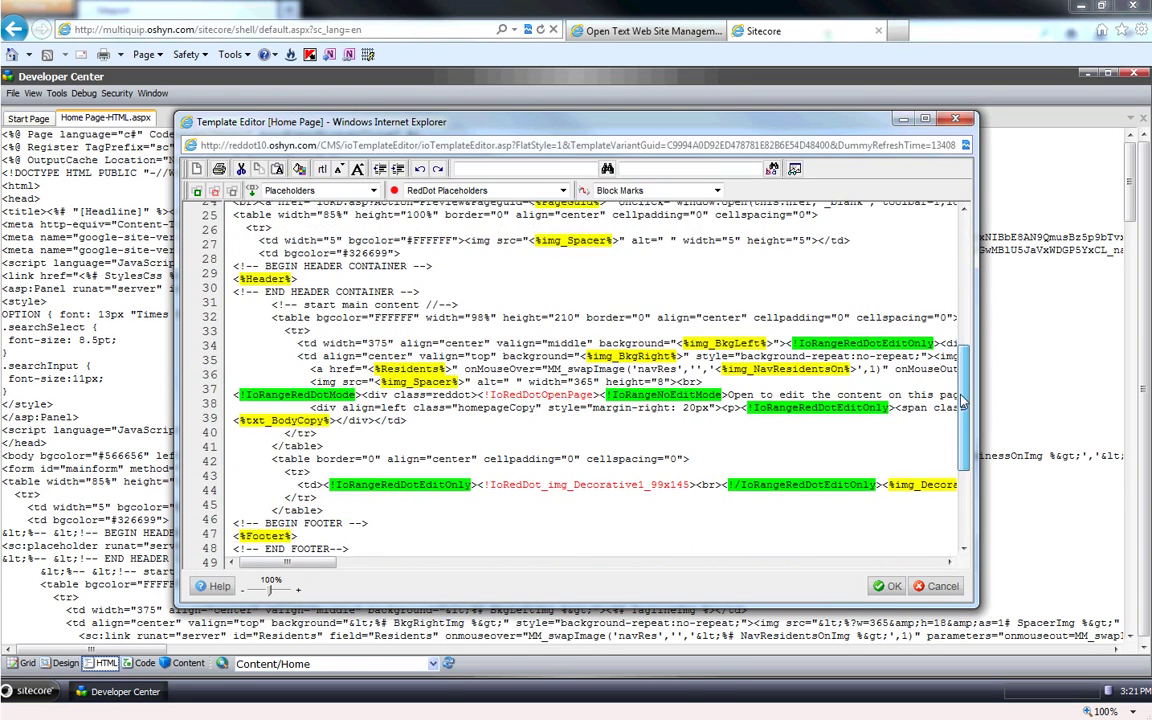